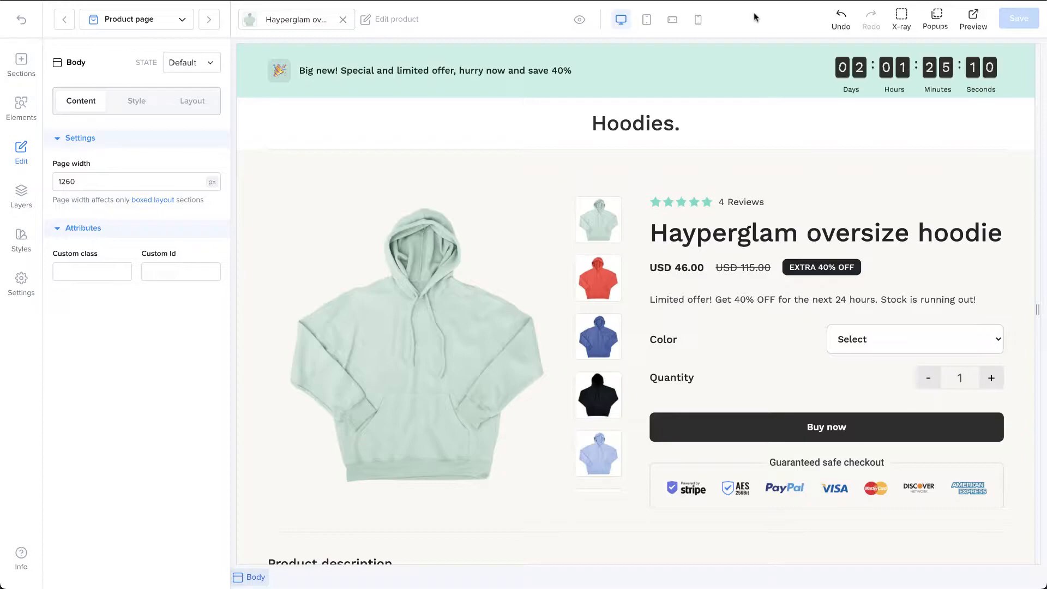
- Open the Elements library and explore blocks beside the oversize hoodie product page
{"action": "left_click", "coordinate": [21, 107]}
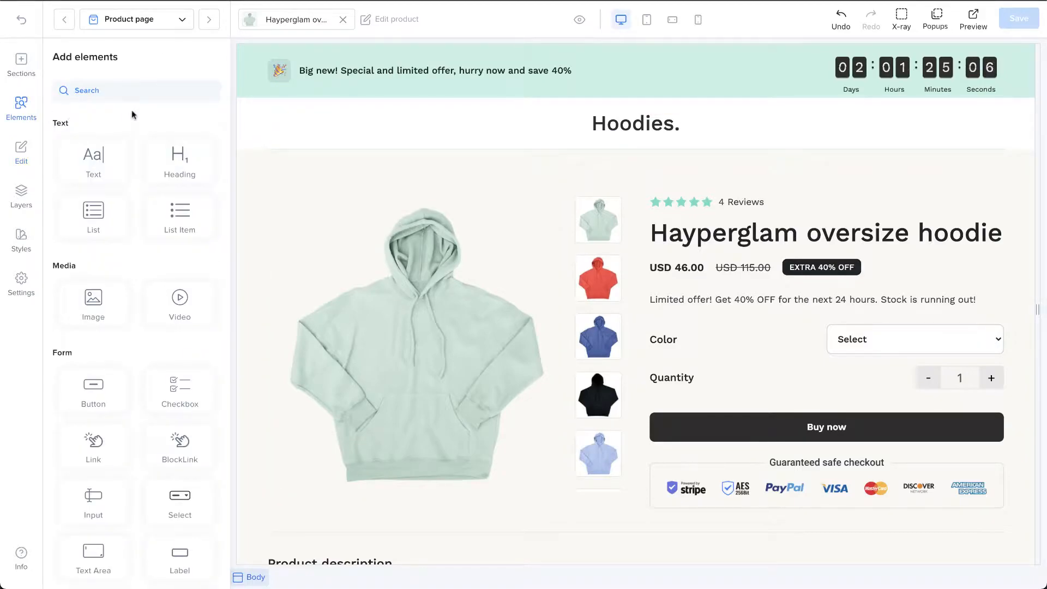
{"action": "mouse_move", "coordinate": [60, 145]}
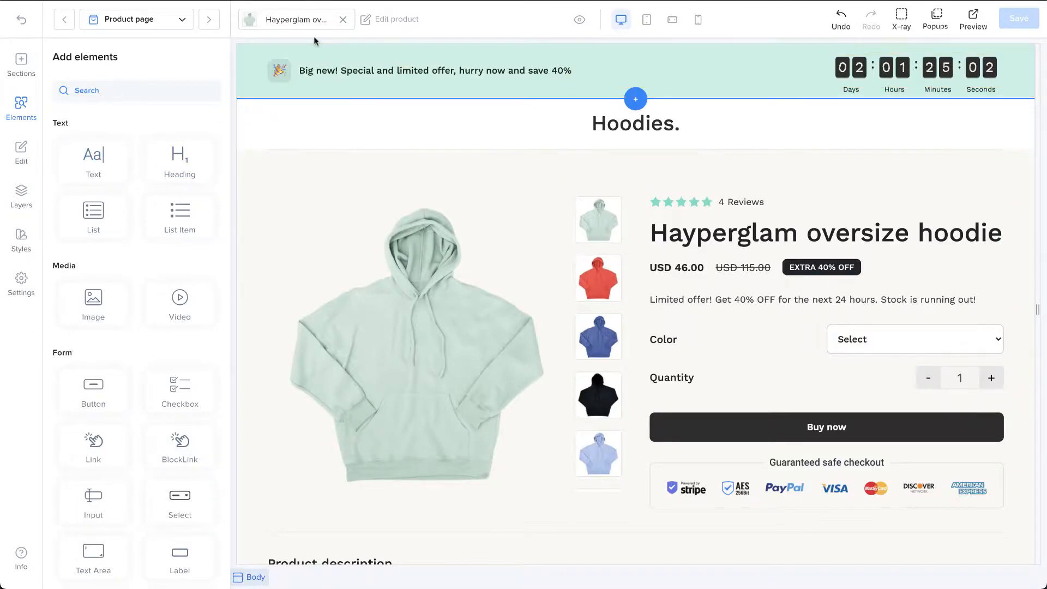
{"action": "left_click", "coordinate": [414, 344]}
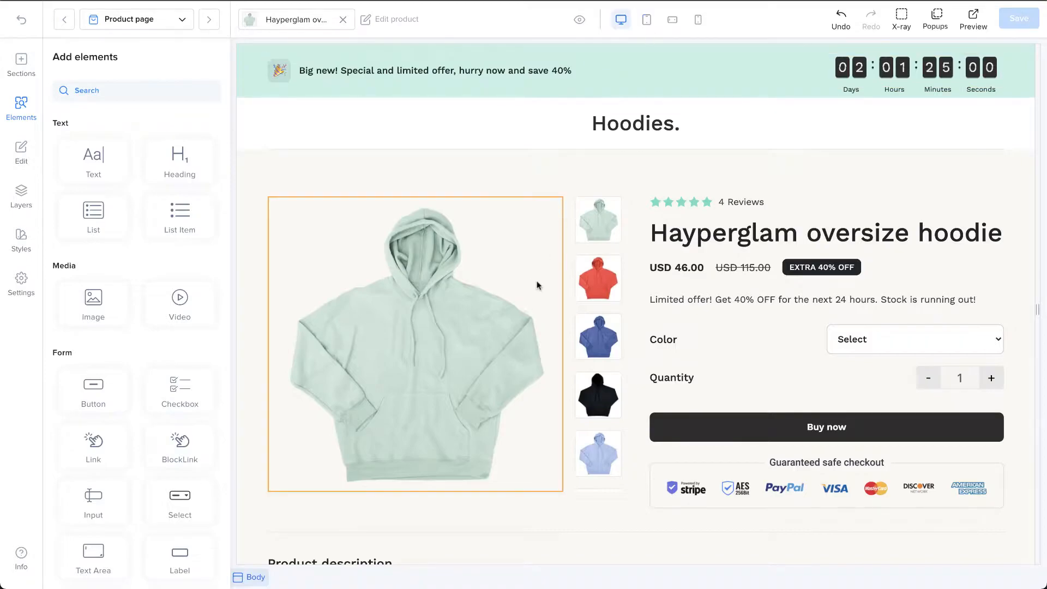
{"action": "left_click", "coordinate": [664, 397]}
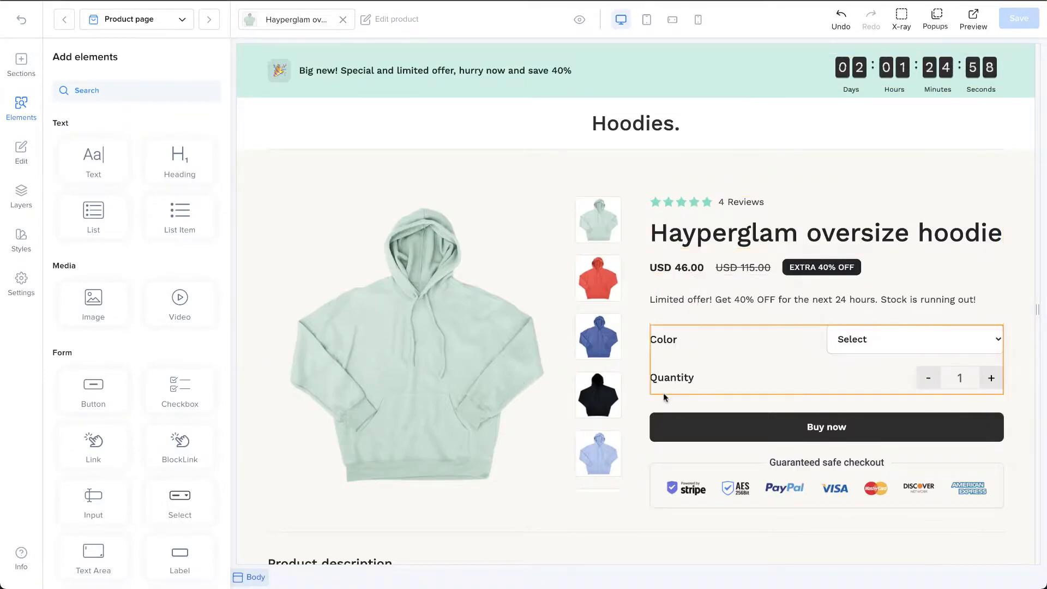
{"action": "left_click", "coordinate": [597, 397]}
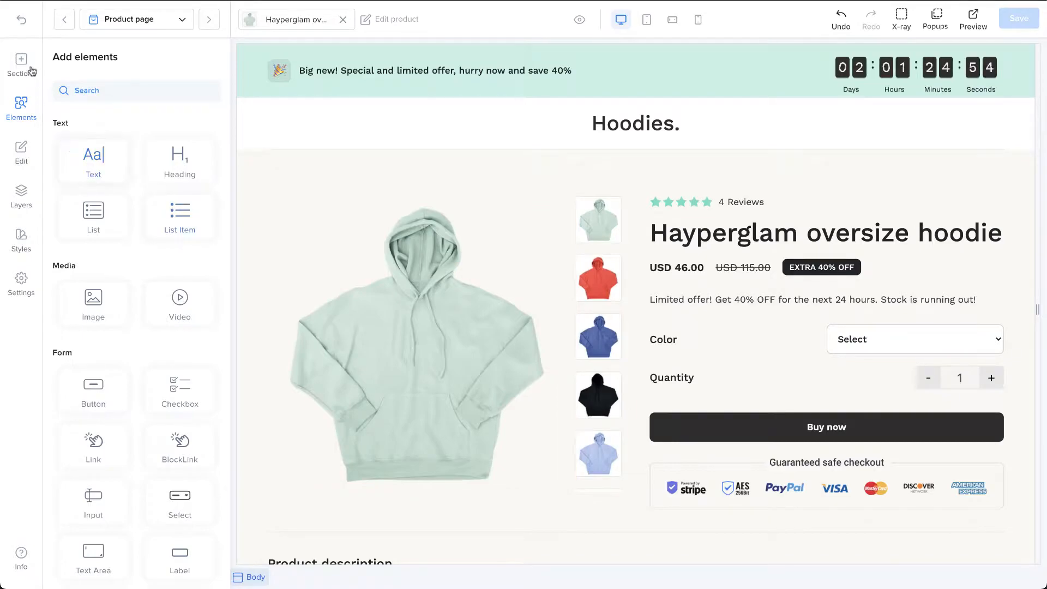
- Browse section categories, then add the dark photo testimonial from Testimonials above the product
{"action": "left_click", "coordinate": [21, 63]}
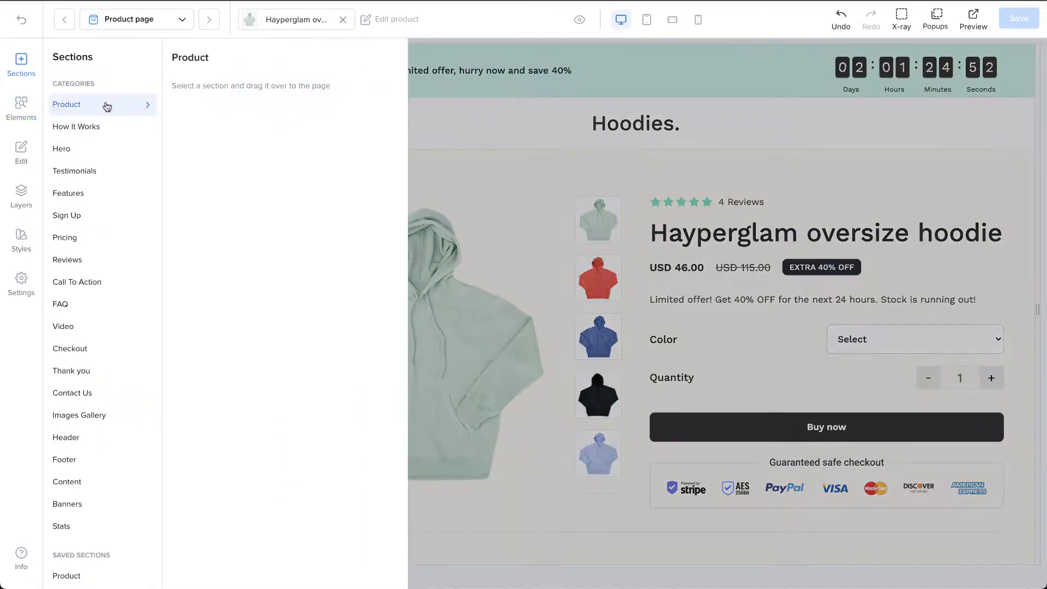
{"action": "left_click", "coordinate": [76, 126]}
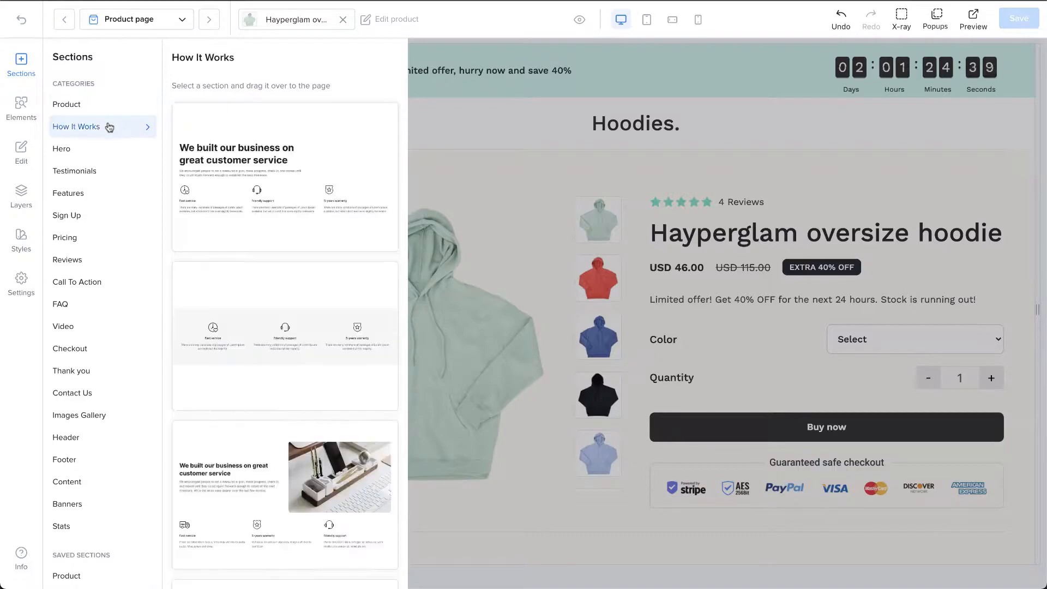
{"action": "left_click", "coordinate": [75, 171]}
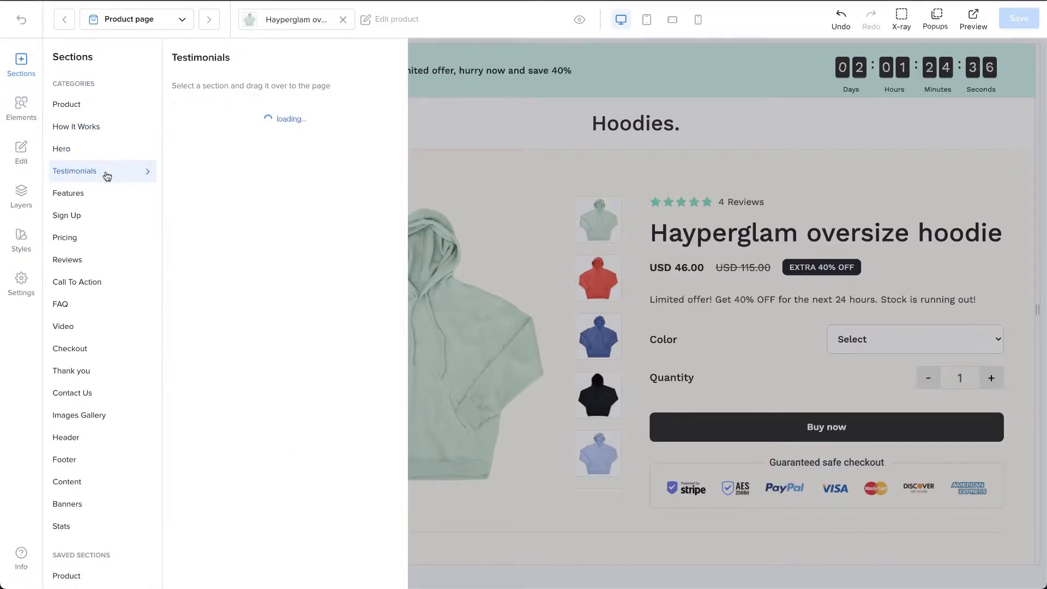
{"action": "left_click", "coordinate": [68, 193]}
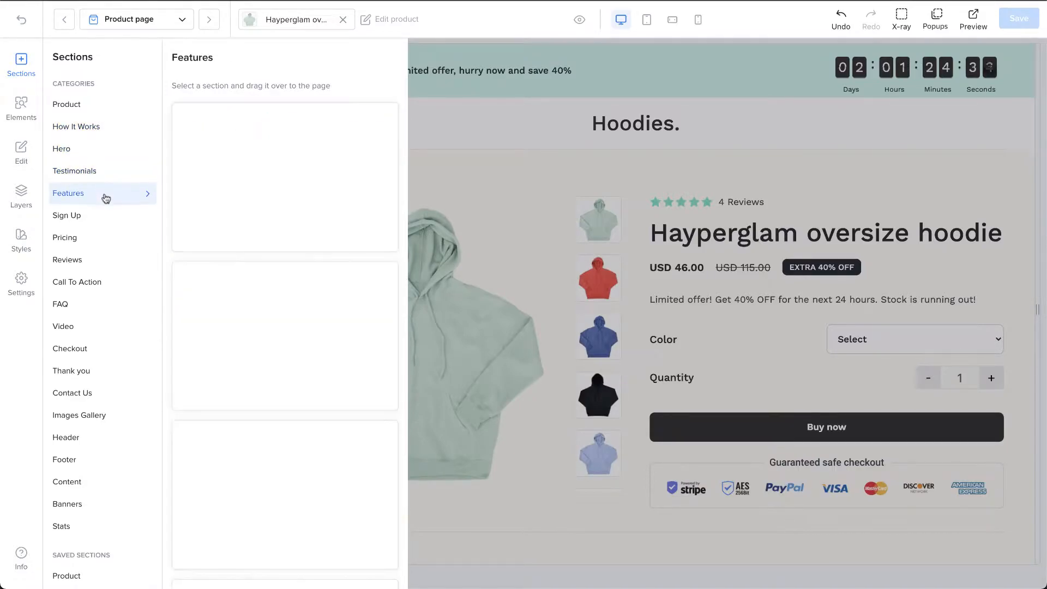
{"action": "left_click", "coordinate": [66, 215]}
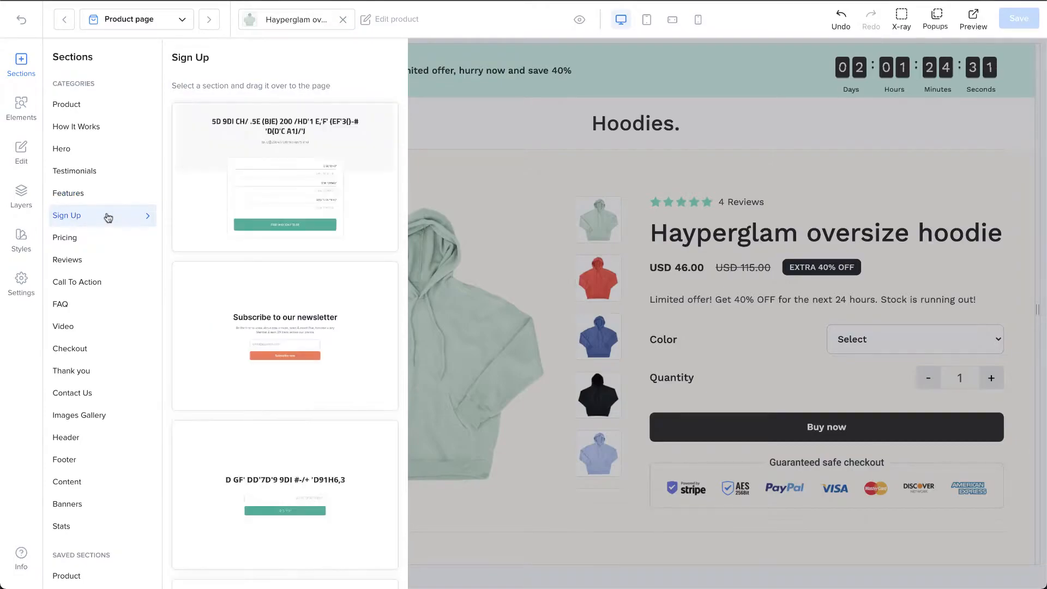
{"action": "left_click", "coordinate": [75, 170]}
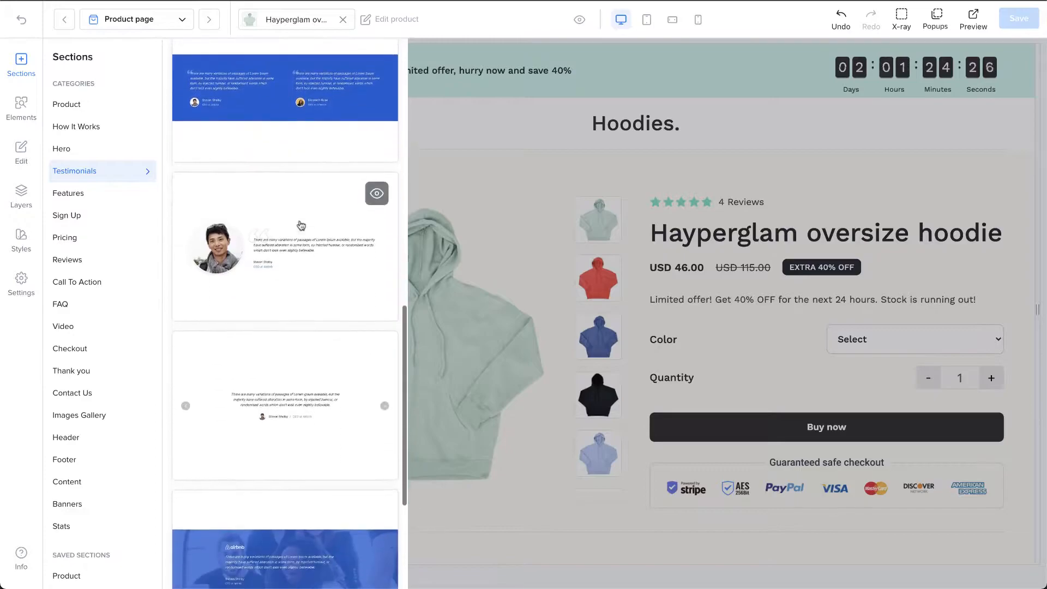
{"action": "scroll", "scroll_direction": "down", "scroll_amount": 3}
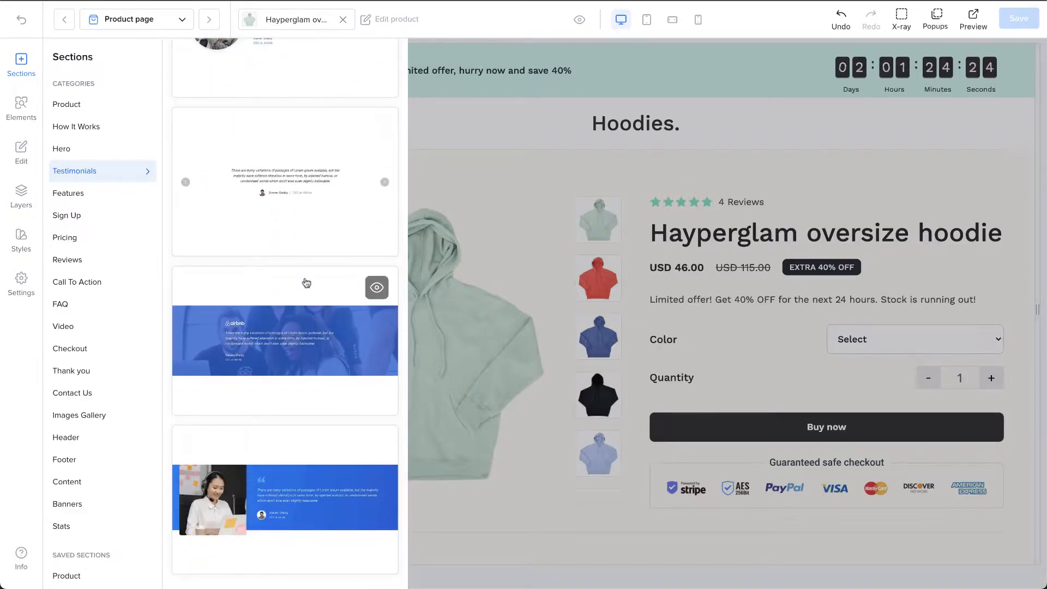
{"action": "left_click", "coordinate": [20, 197]}
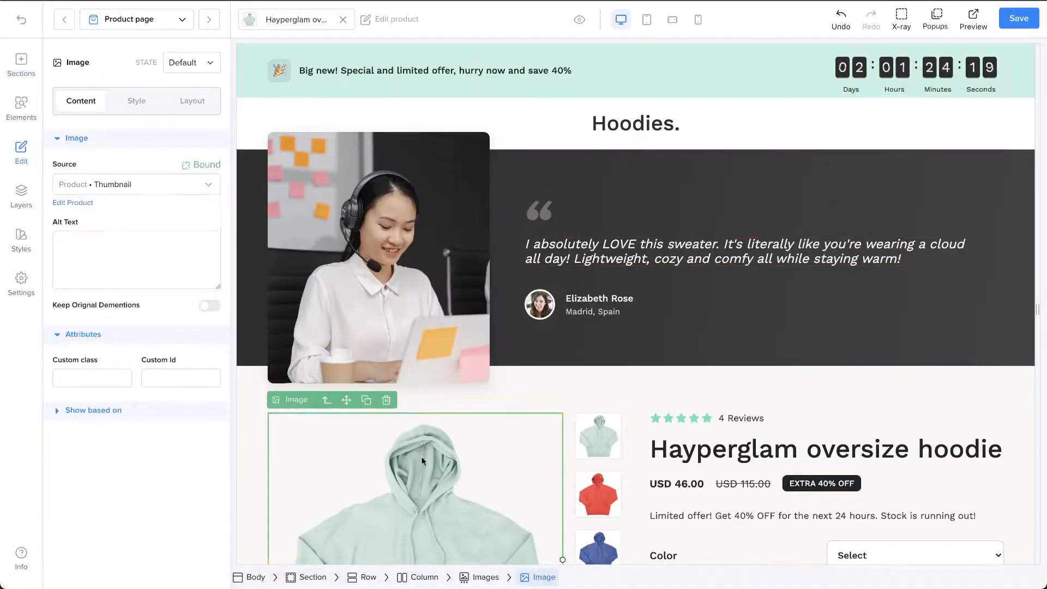
- Scroll the Elements library, view the quote text's layout settings, and show the layer tree
{"action": "left_click", "coordinate": [21, 108]}
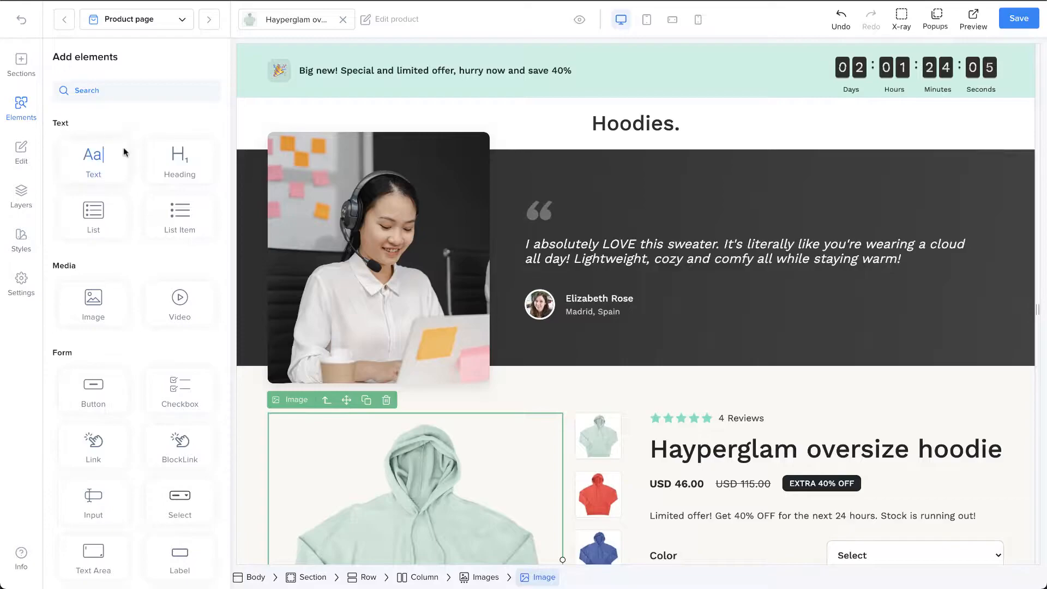
{"action": "scroll", "scroll_direction": "down", "scroll_amount": 3}
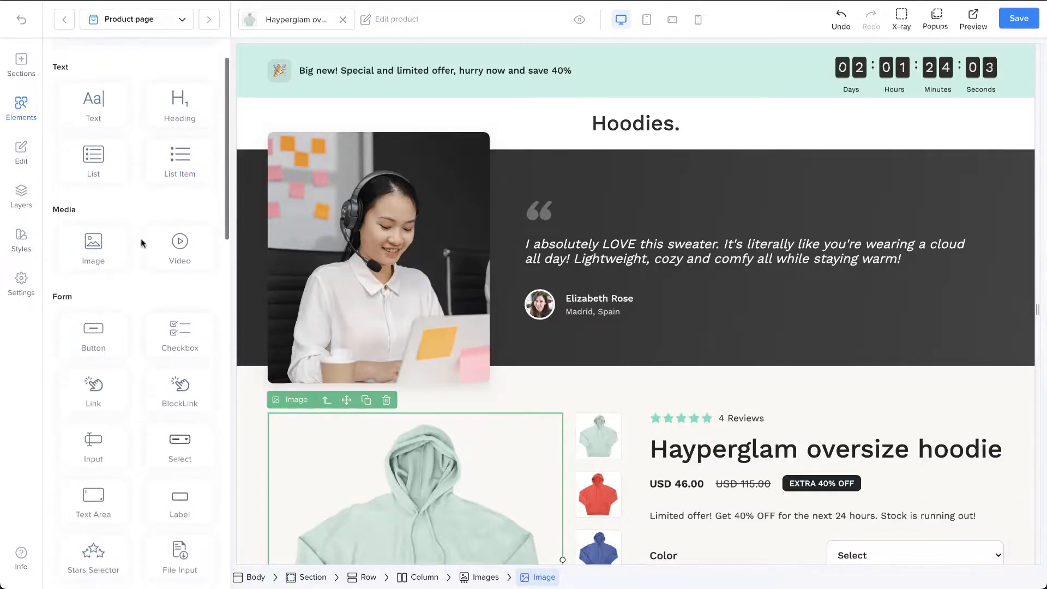
{"action": "scroll", "scroll_direction": "down", "scroll_amount": 3}
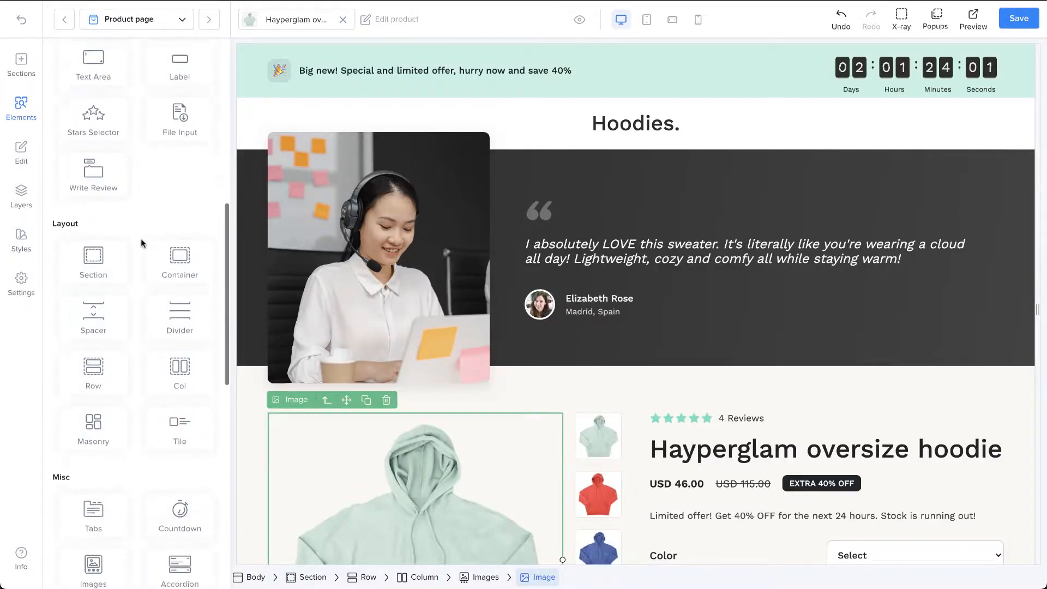
{"action": "scroll", "scroll_direction": "down", "scroll_amount": 3}
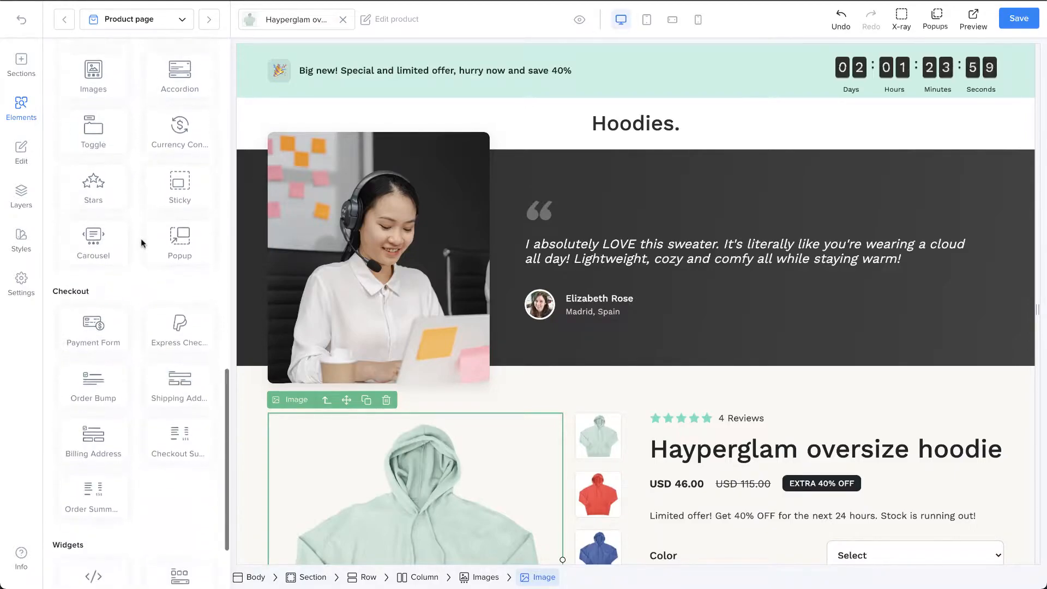
{"action": "scroll", "scroll_direction": "down", "scroll_amount": 3}
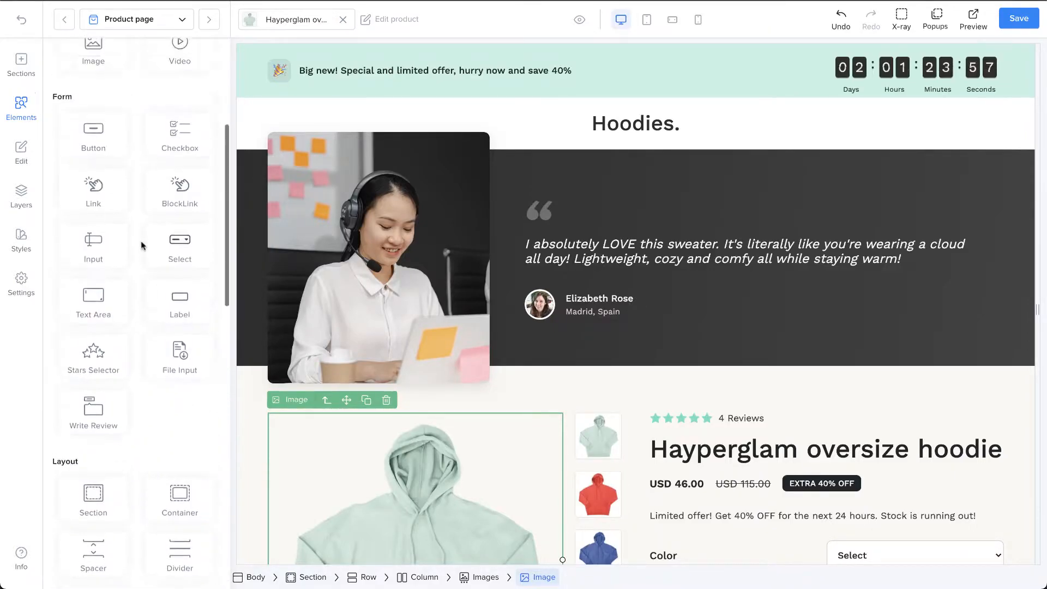
{"action": "scroll", "scroll_direction": "up", "scroll_amount": 3}
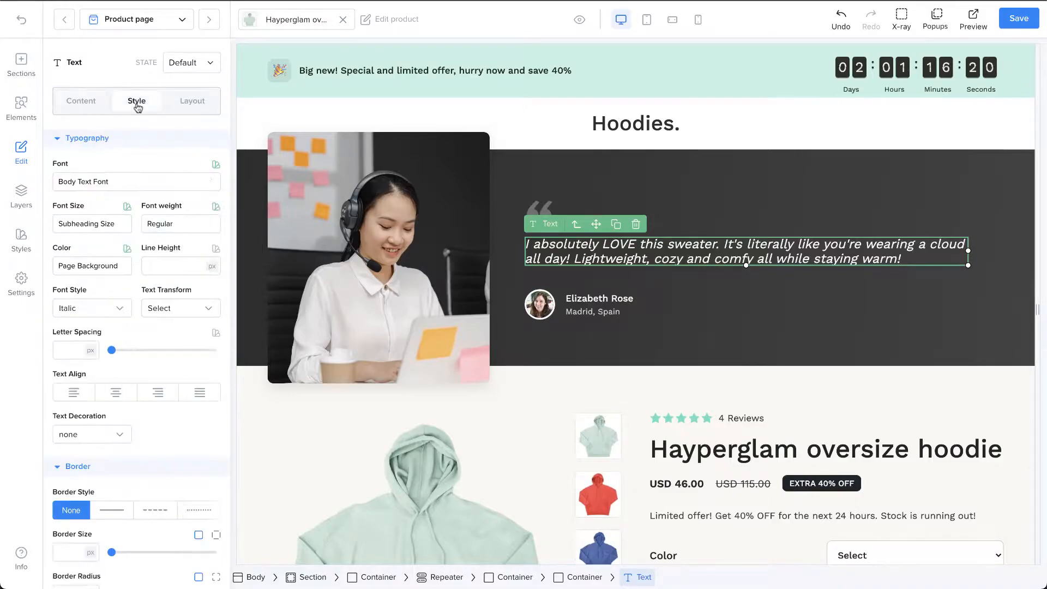
{"action": "left_click", "coordinate": [191, 101]}
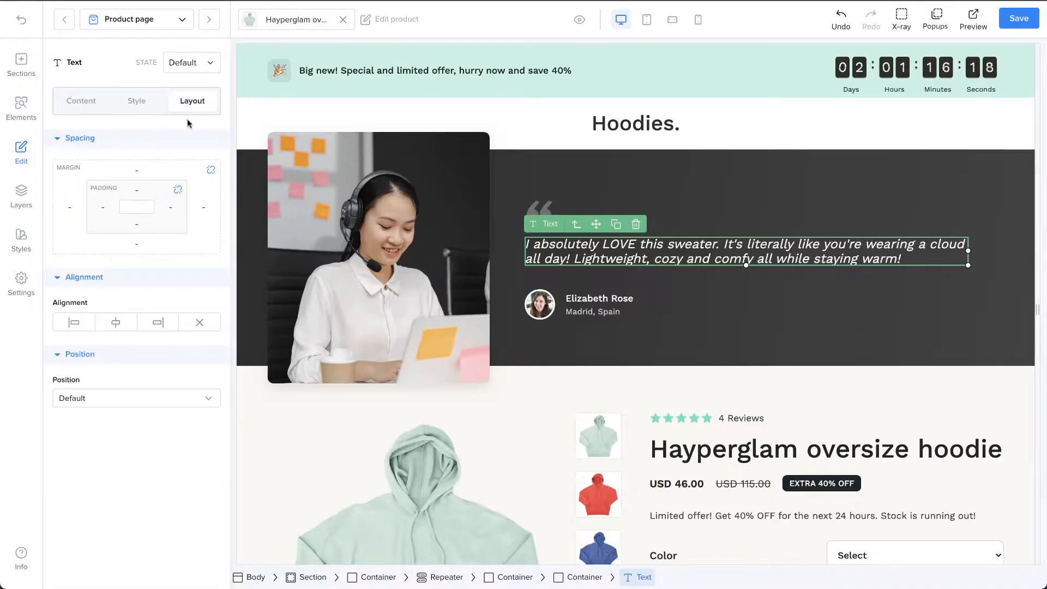
{"action": "left_click", "coordinate": [21, 197]}
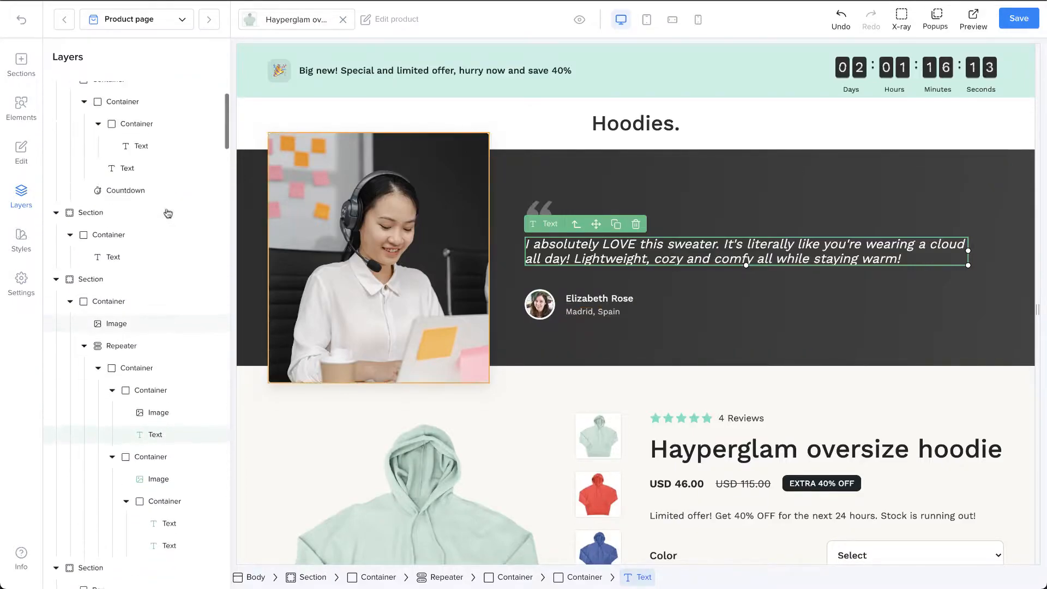
- Select the testimonial section in Layers, review its border, shadow and size styling
{"action": "scroll", "scroll_direction": "up", "scroll_amount": 3}
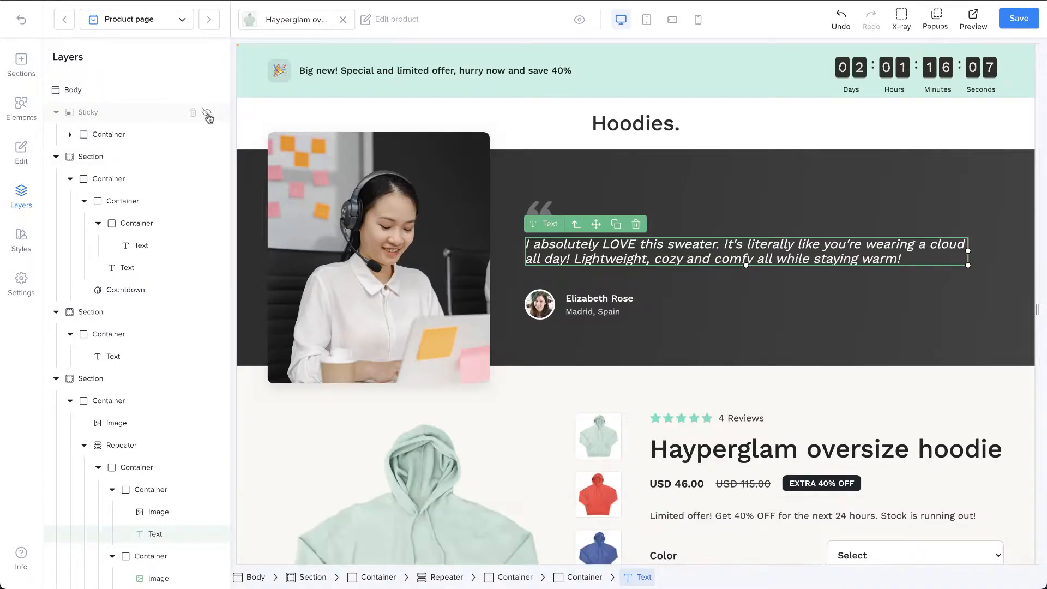
{"action": "scroll", "scroll_direction": "down", "scroll_amount": 3}
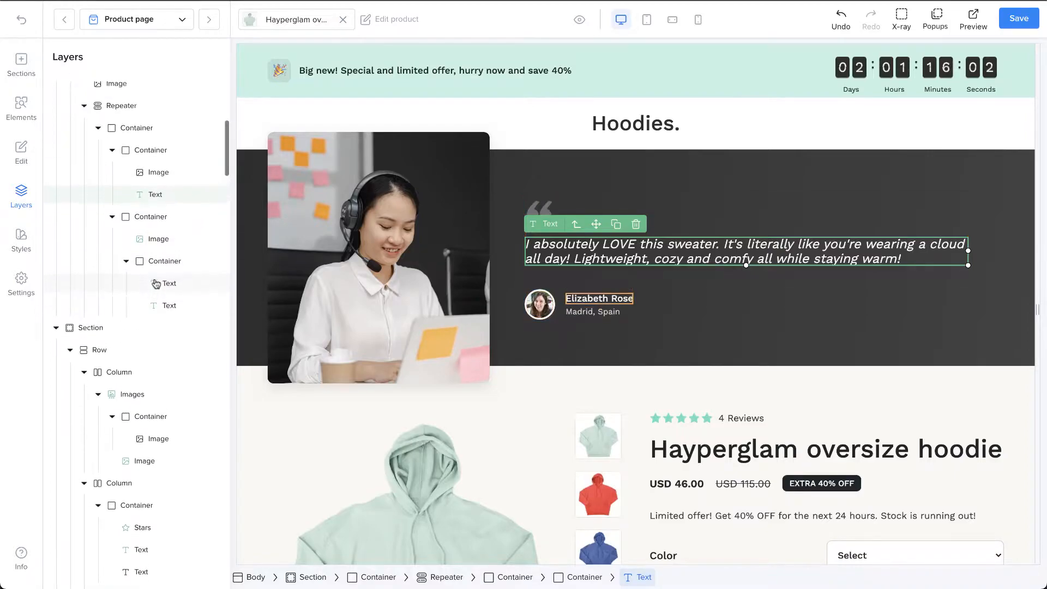
{"action": "left_click", "coordinate": [90, 212]}
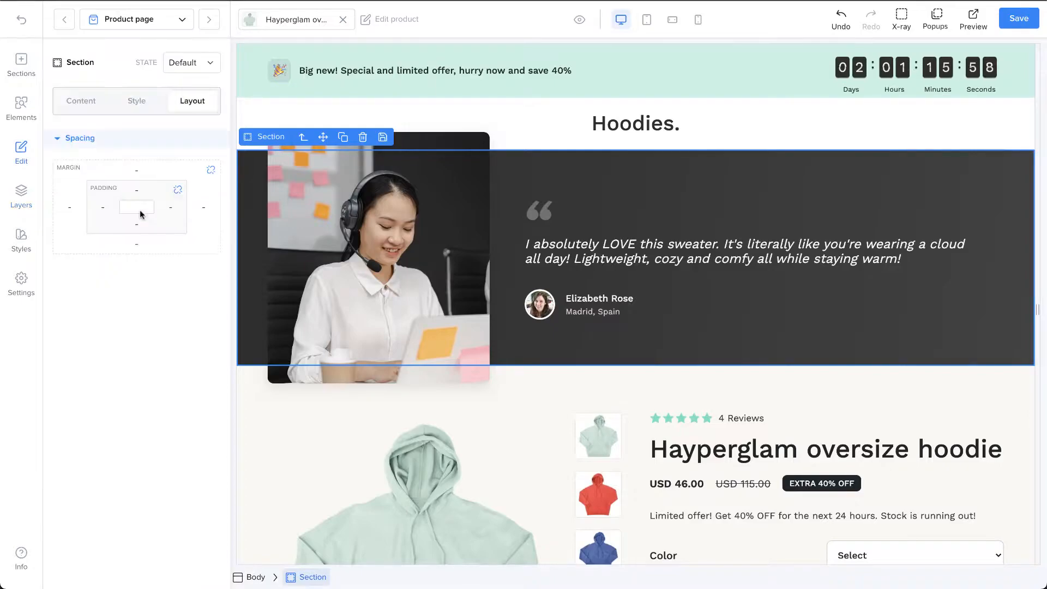
{"action": "left_click", "coordinate": [137, 101]}
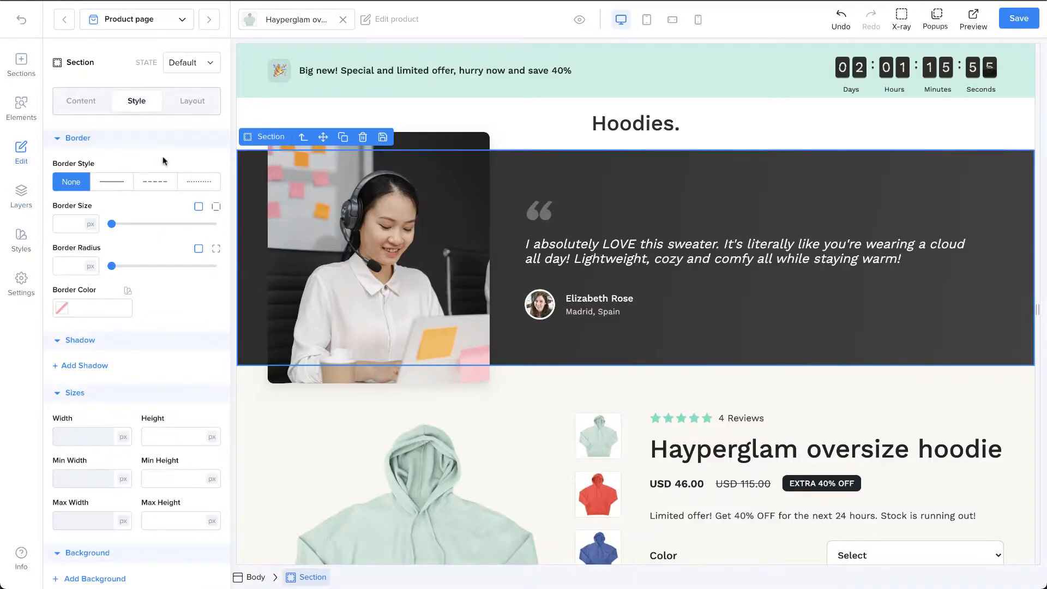
{"action": "scroll", "scroll_direction": "down", "scroll_amount": 3}
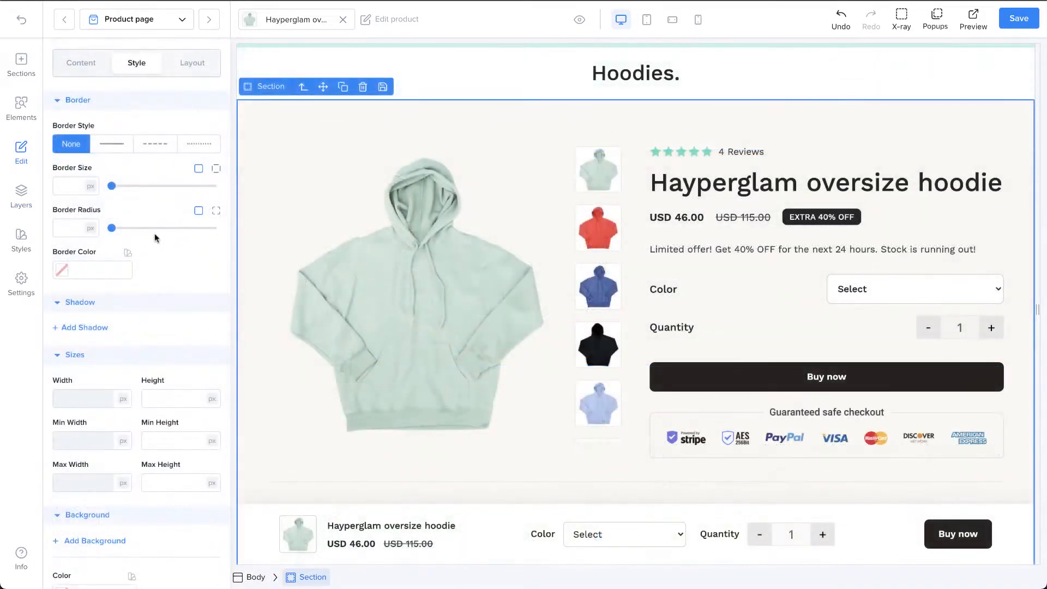
{"action": "left_click", "coordinate": [20, 241]}
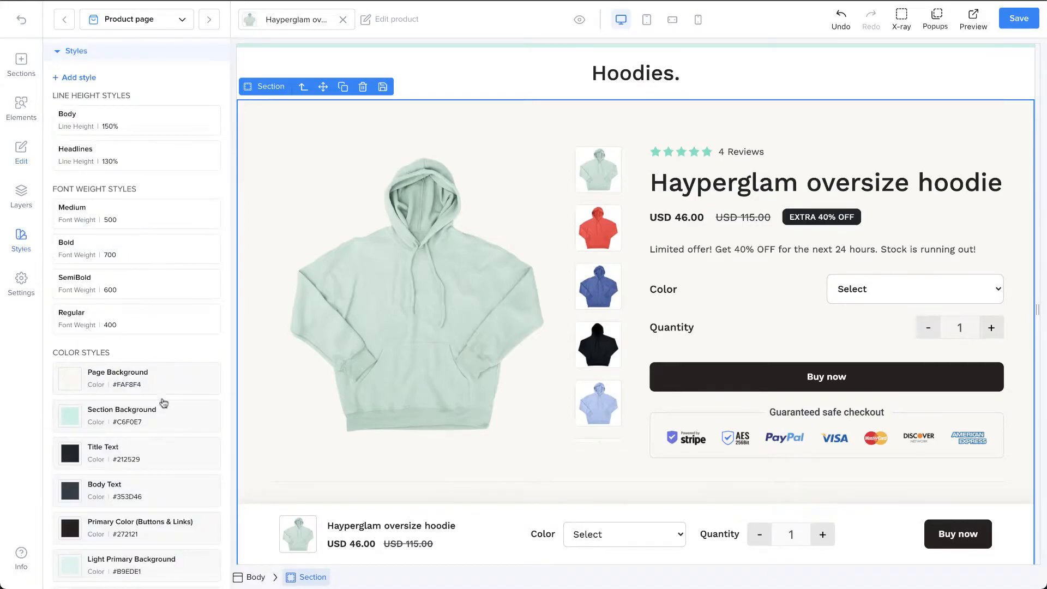
- Try #9705FF for Primary Color (Buttons & Links), then cancel to keep #272121
{"action": "scroll", "scroll_direction": "down", "scroll_amount": 3}
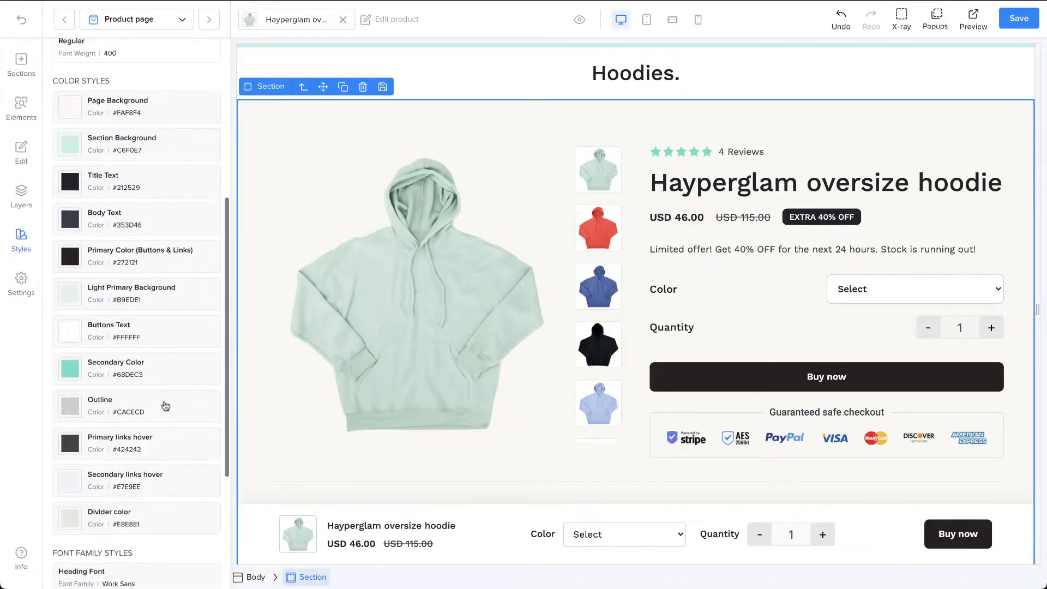
{"action": "scroll", "scroll_direction": "down", "scroll_amount": 3}
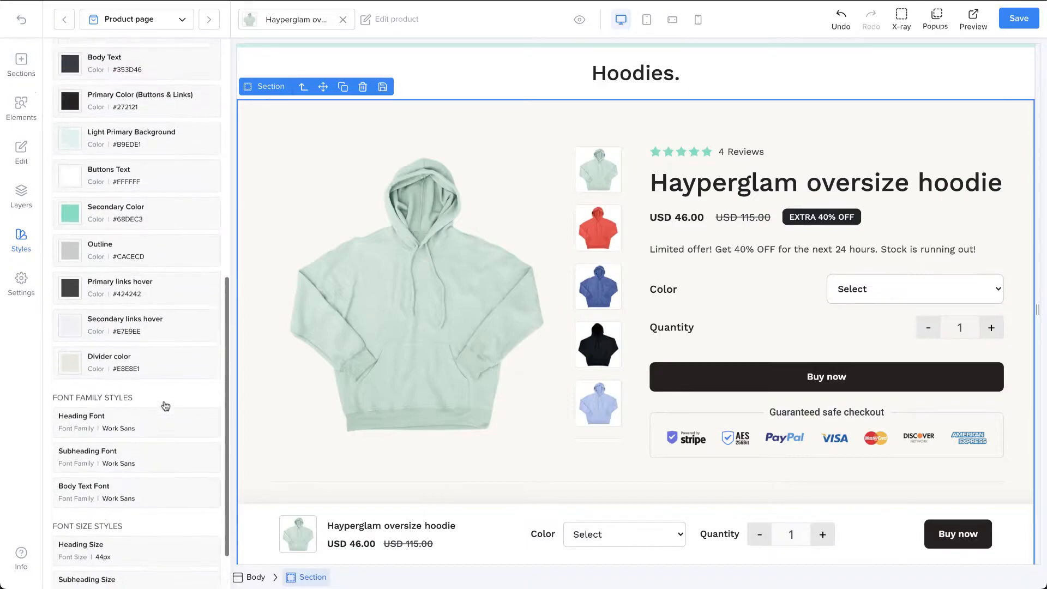
{"action": "scroll", "scroll_direction": "up", "scroll_amount": 3}
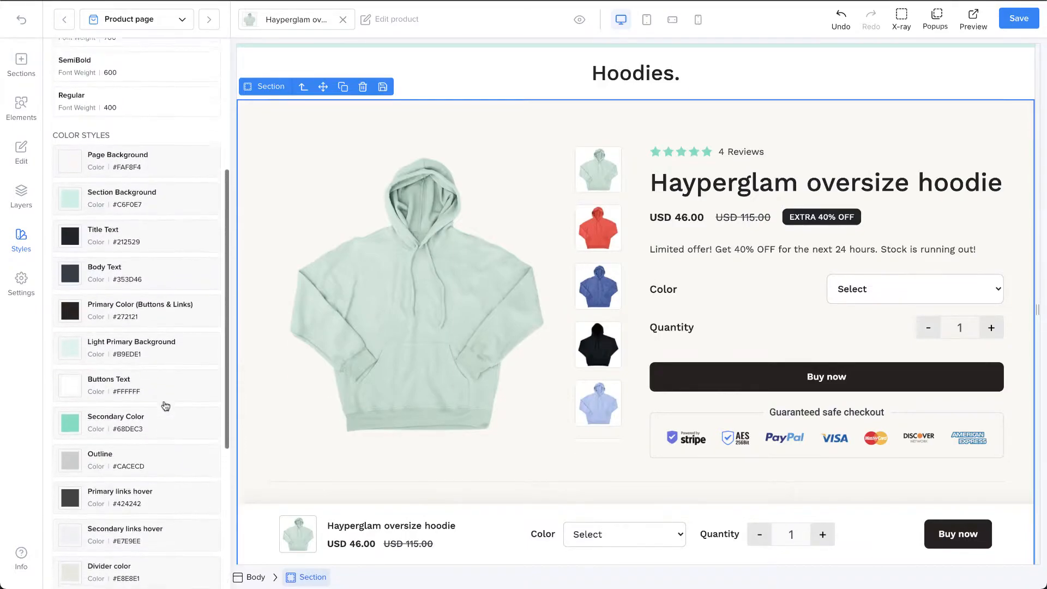
{"action": "scroll", "scroll_direction": "up", "scroll_amount": 3}
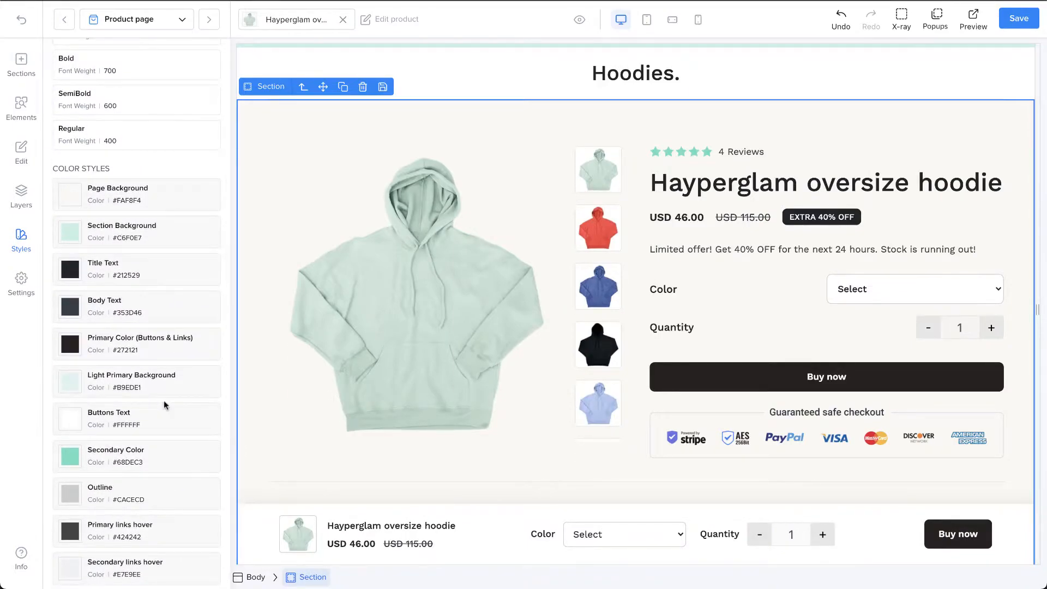
{"action": "left_click", "coordinate": [137, 344]}
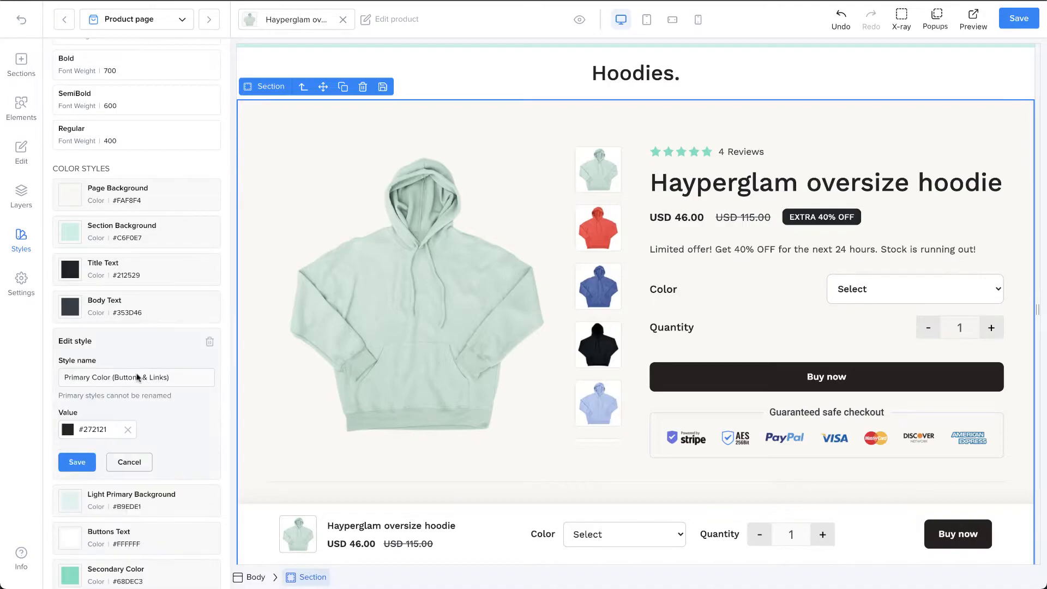
{"action": "left_click", "coordinate": [67, 429]}
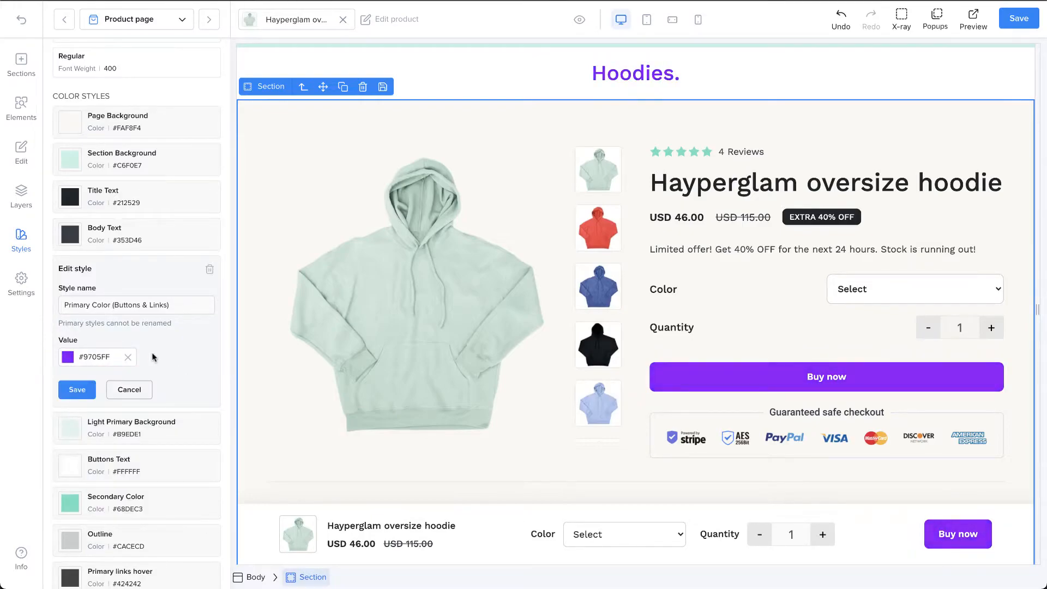
{"action": "left_click", "coordinate": [77, 389]}
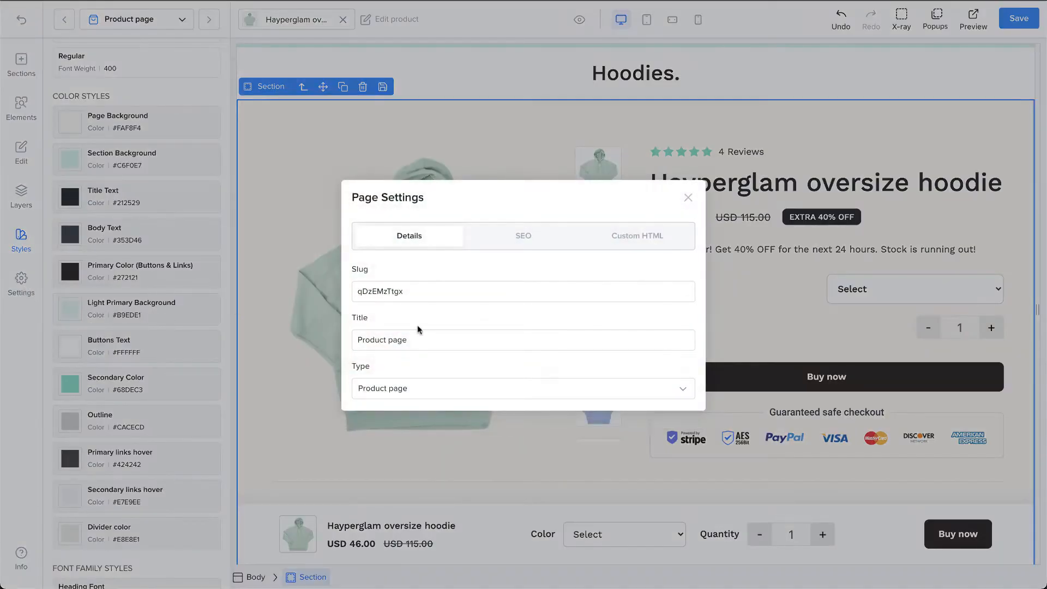
- Replace the page slug with 'hyperglam'
{"action": "left_click", "coordinate": [472, 291]}
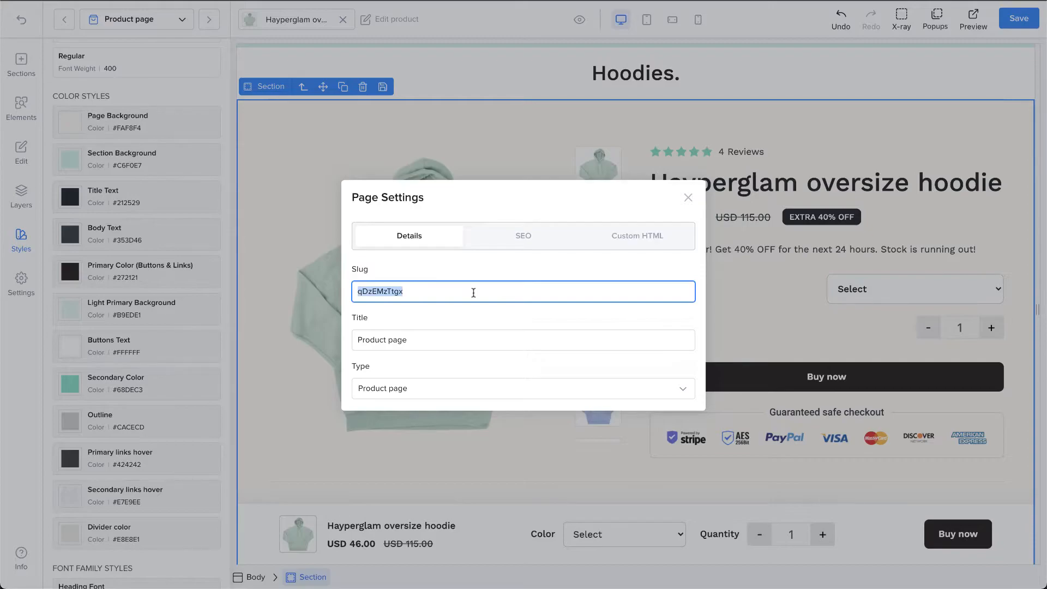
{"action": "type", "text": "hyoer"}
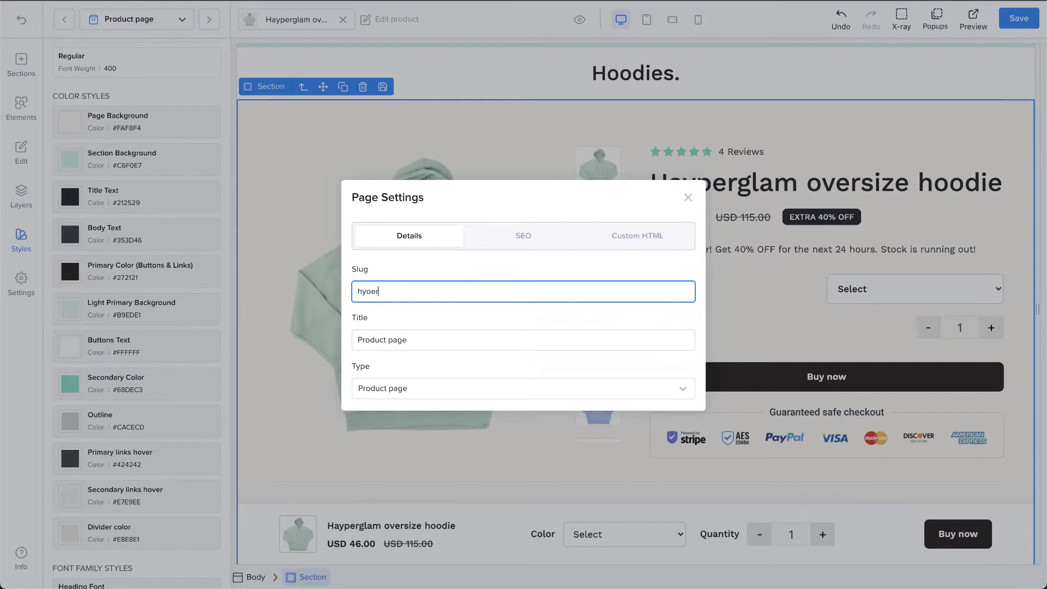
{"action": "type", "text": "hyperglam"}
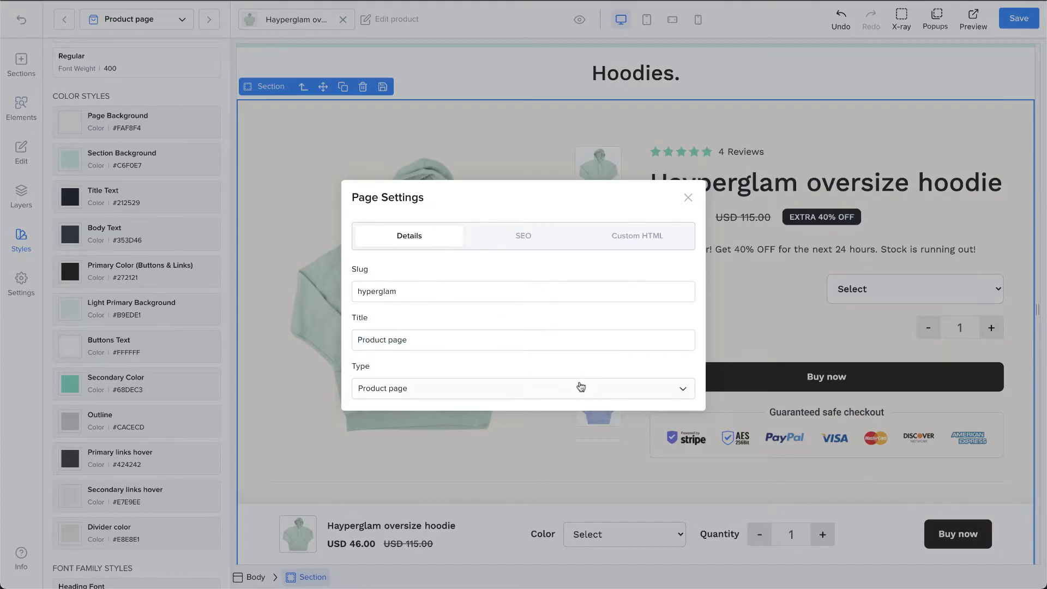
- Browse the page type list without changing it, keeping Product page
{"action": "left_click", "coordinate": [523, 388]}
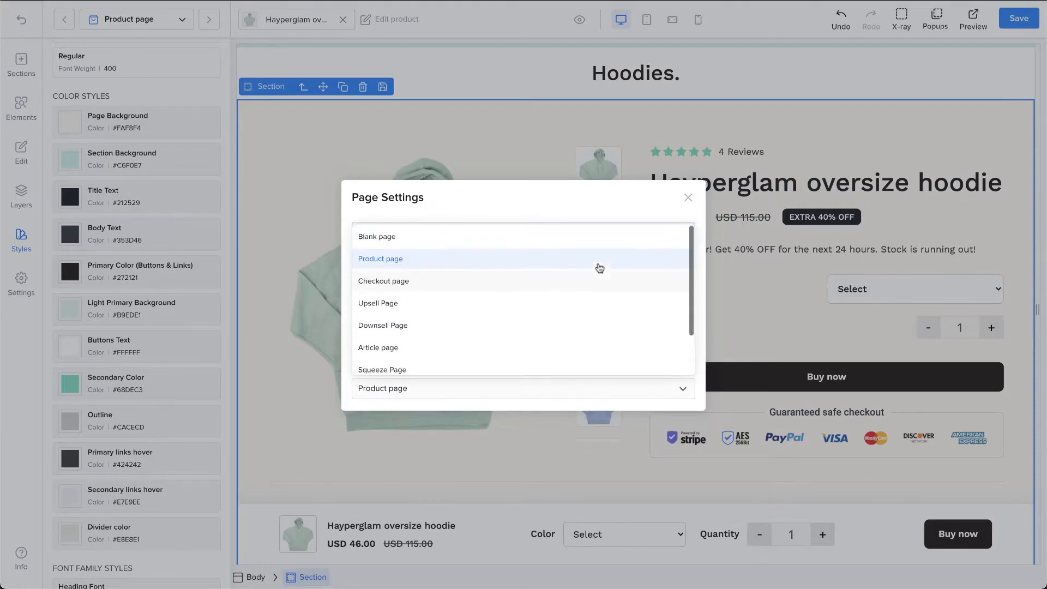
{"action": "scroll", "scroll_direction": "down", "scroll_amount": 3}
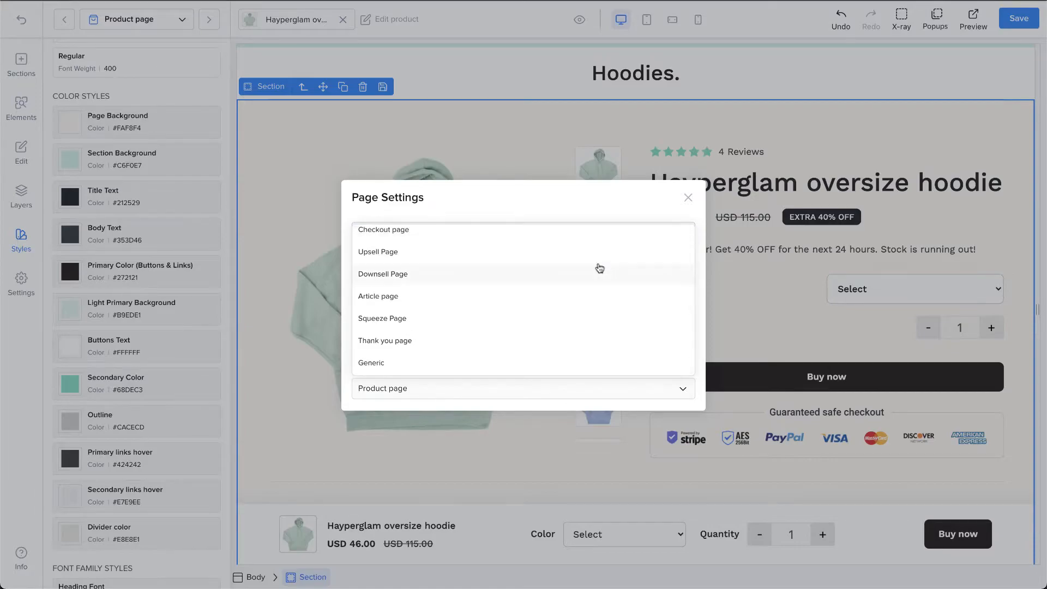
{"action": "left_click", "coordinate": [381, 387]}
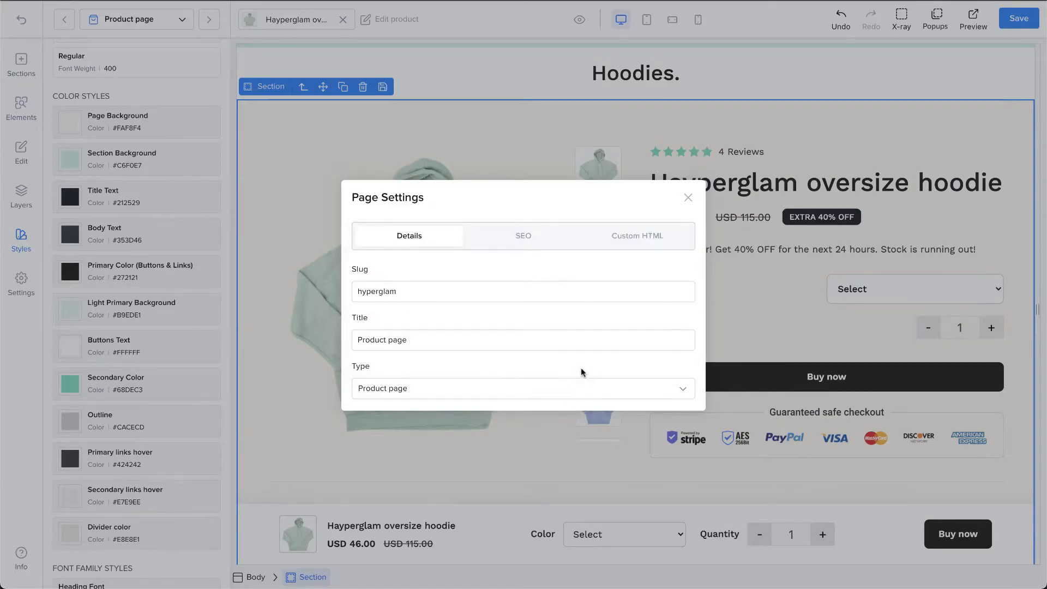
{"action": "left_click", "coordinate": [523, 235]}
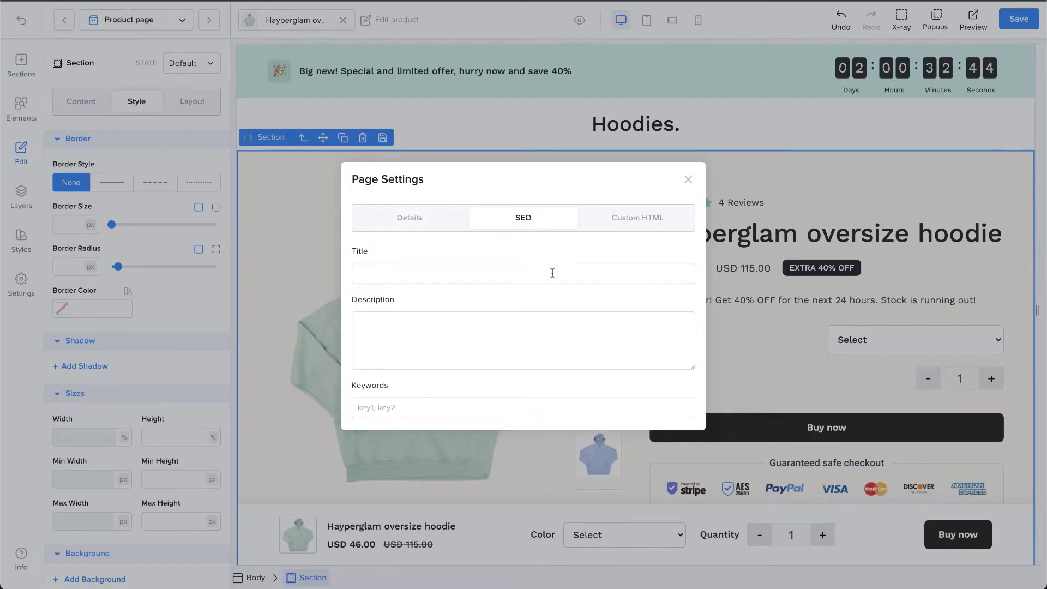
- Look over the SEO title and Custom HTML footer script fields, then close Page Settings
{"action": "left_click", "coordinate": [523, 339]}
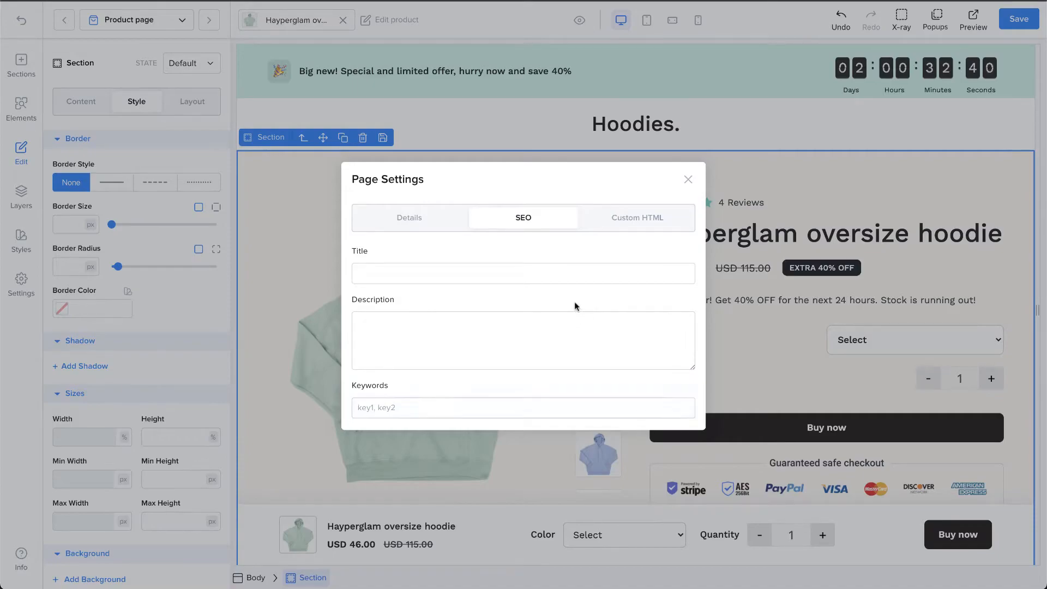
{"action": "left_click", "coordinate": [636, 223]}
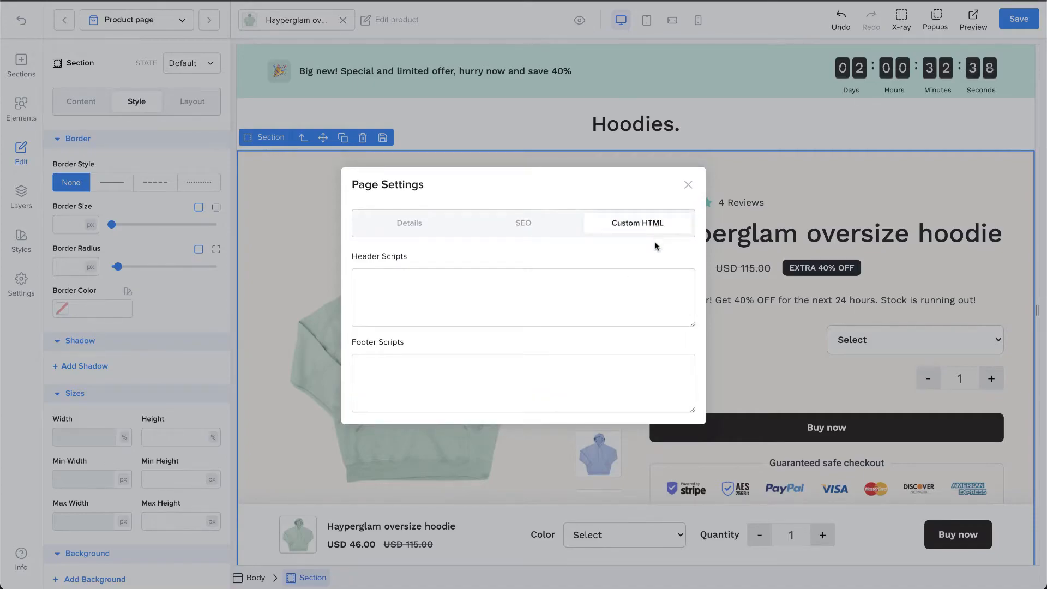
{"action": "left_click", "coordinate": [523, 383]}
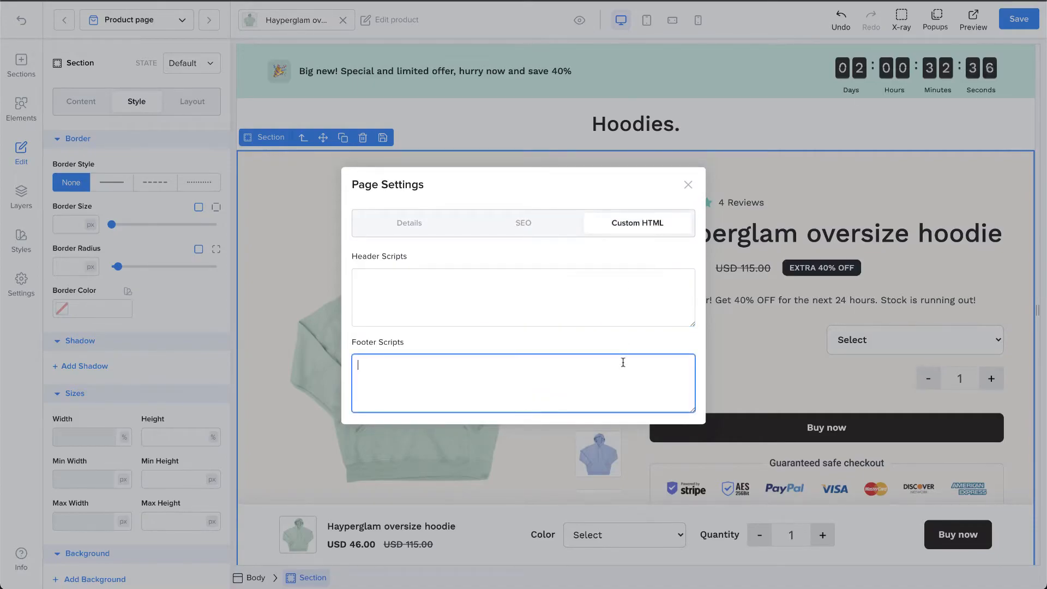
{"action": "left_click", "coordinate": [408, 223]}
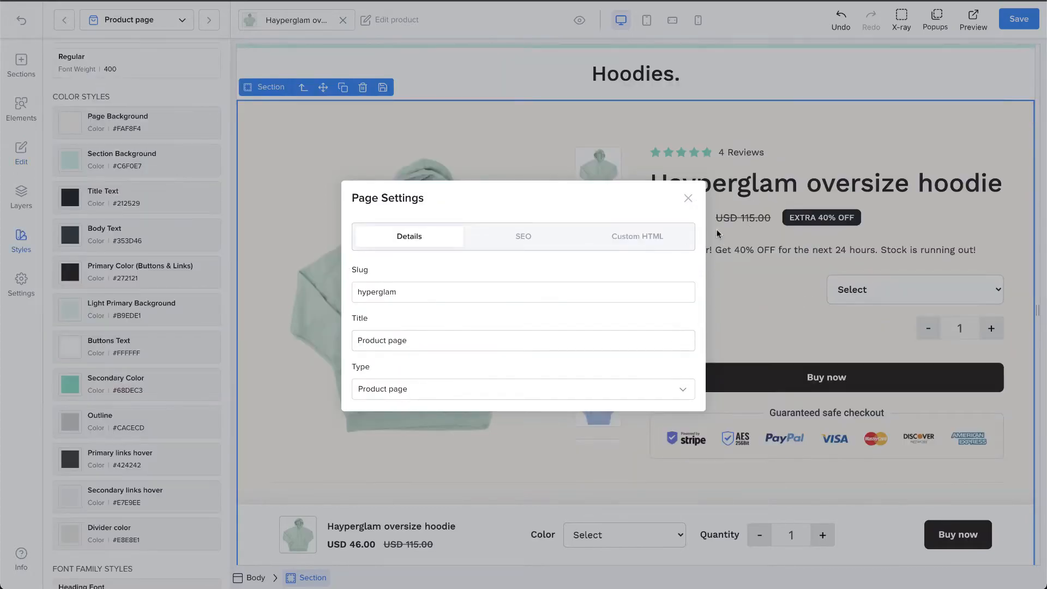
{"action": "left_click", "coordinate": [688, 197]}
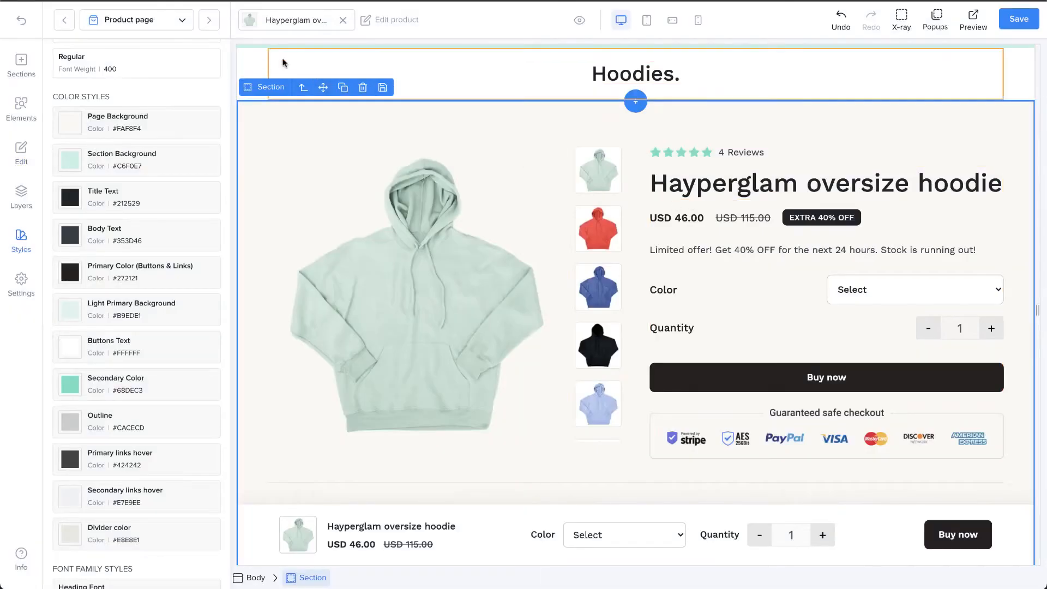
- Switch the page product to Hayperglam short and scroll through the updated preview
{"action": "left_click", "coordinate": [294, 19]}
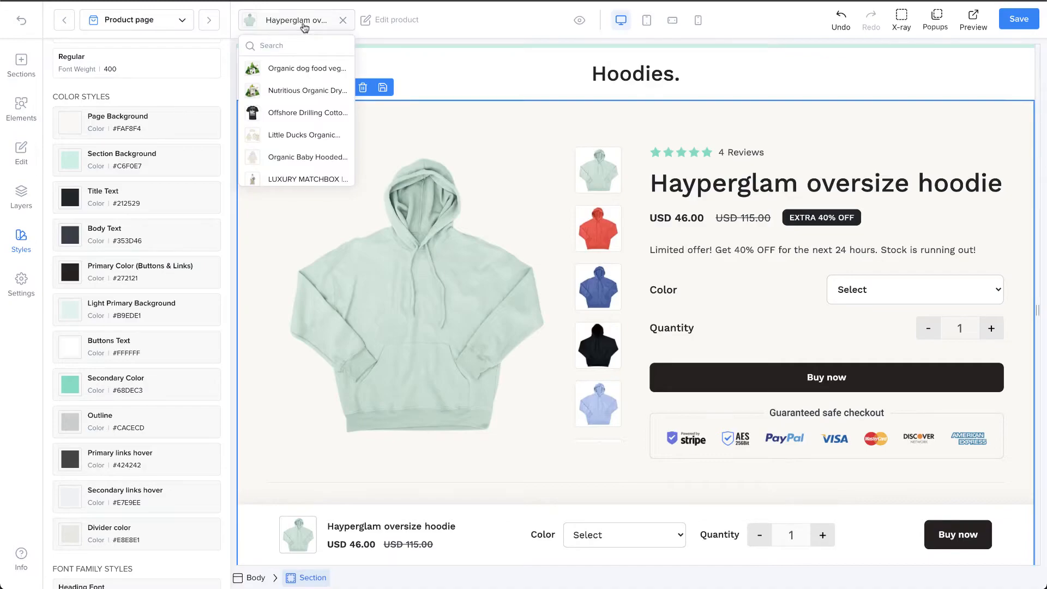
{"action": "mouse_move", "coordinate": [317, 134]}
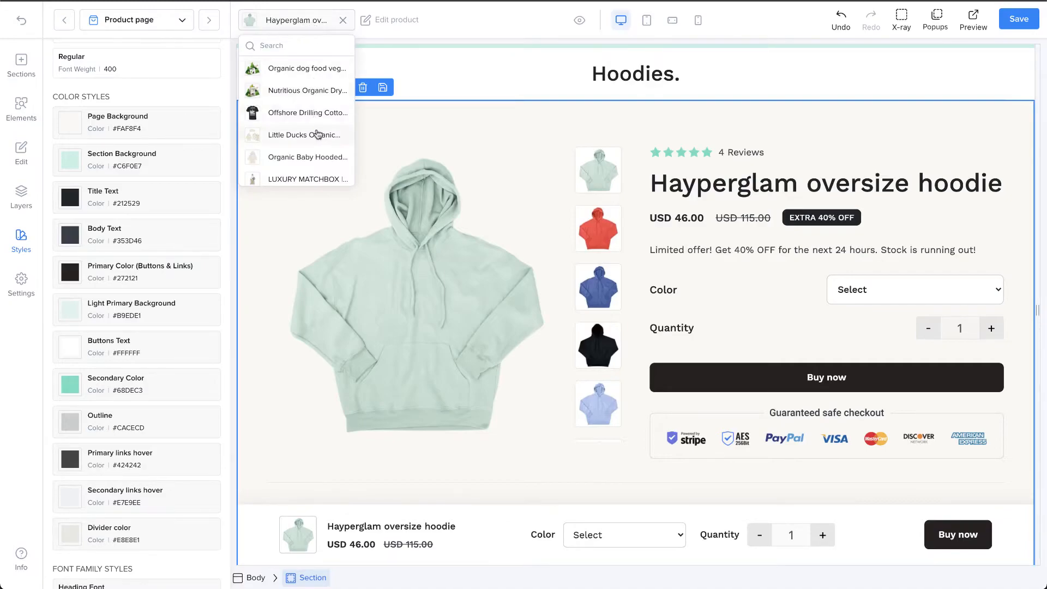
{"action": "scroll", "scroll_direction": "down", "scroll_amount": 3}
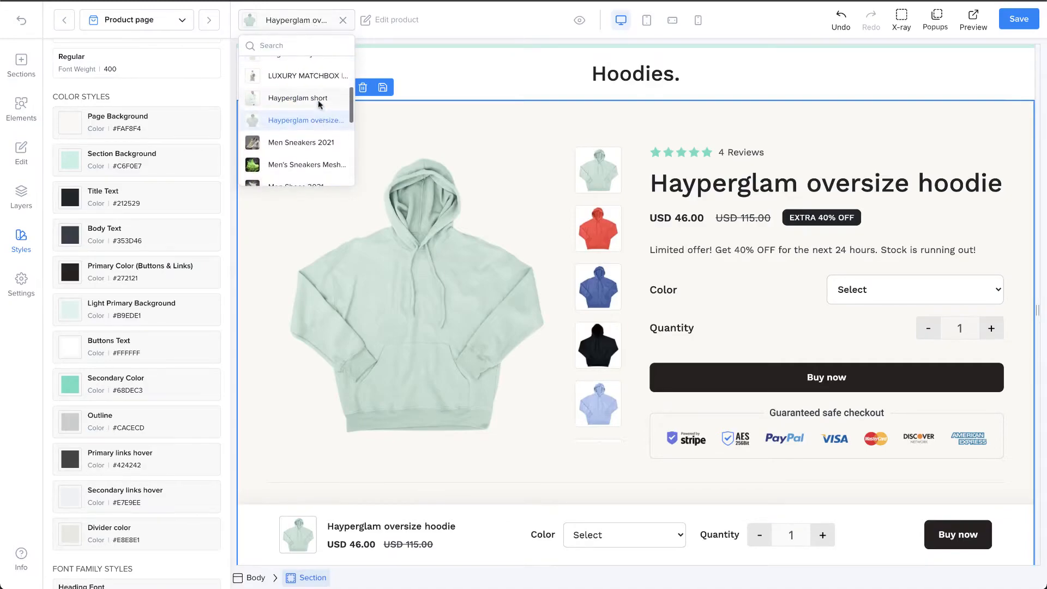
{"action": "left_click", "coordinate": [297, 98]}
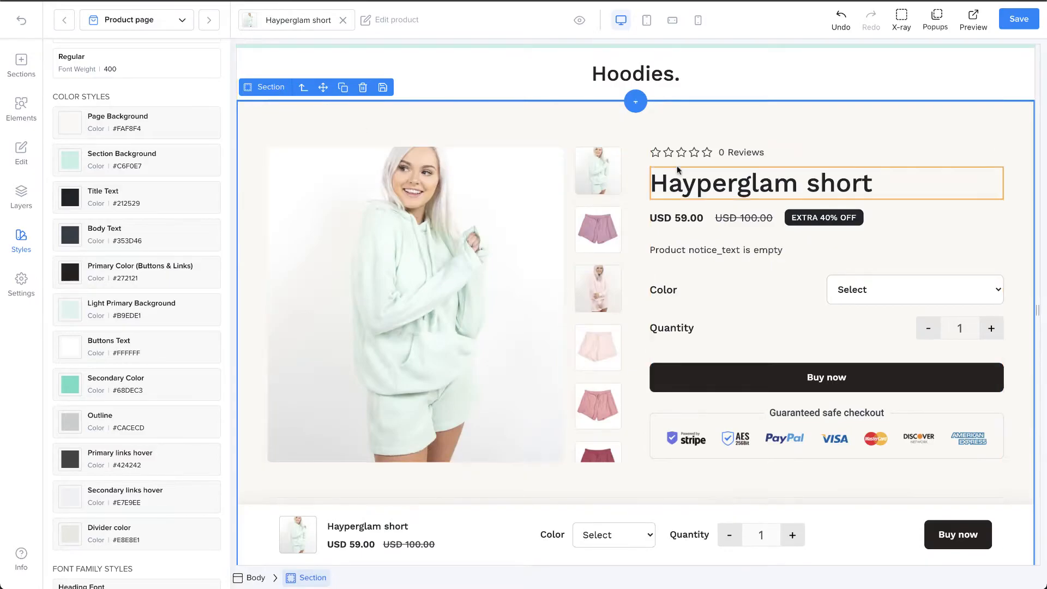
{"action": "scroll", "scroll_direction": "down", "scroll_amount": 3}
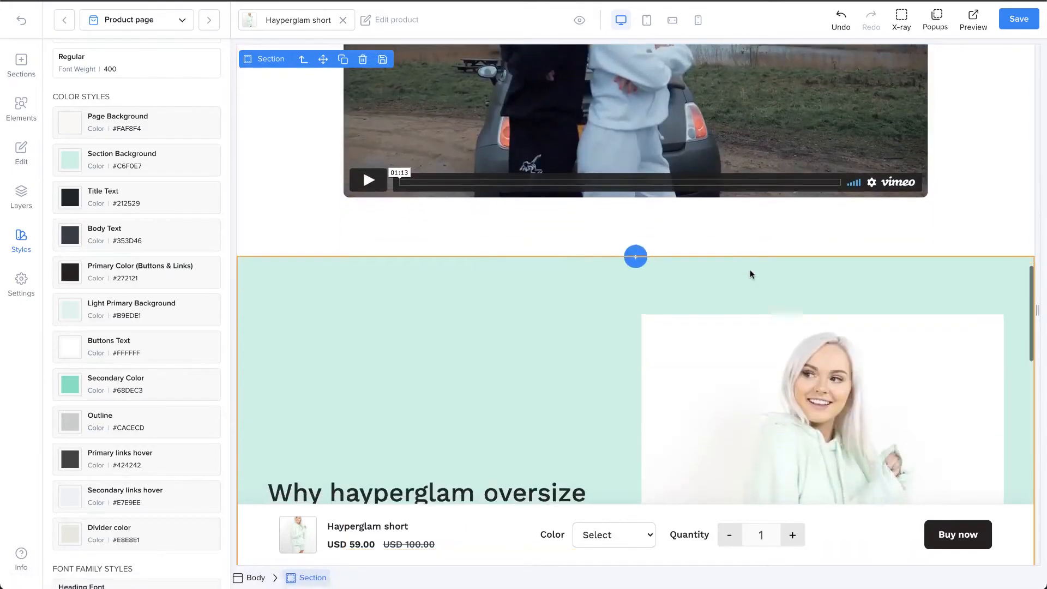
{"action": "scroll", "scroll_direction": "down", "scroll_amount": 3}
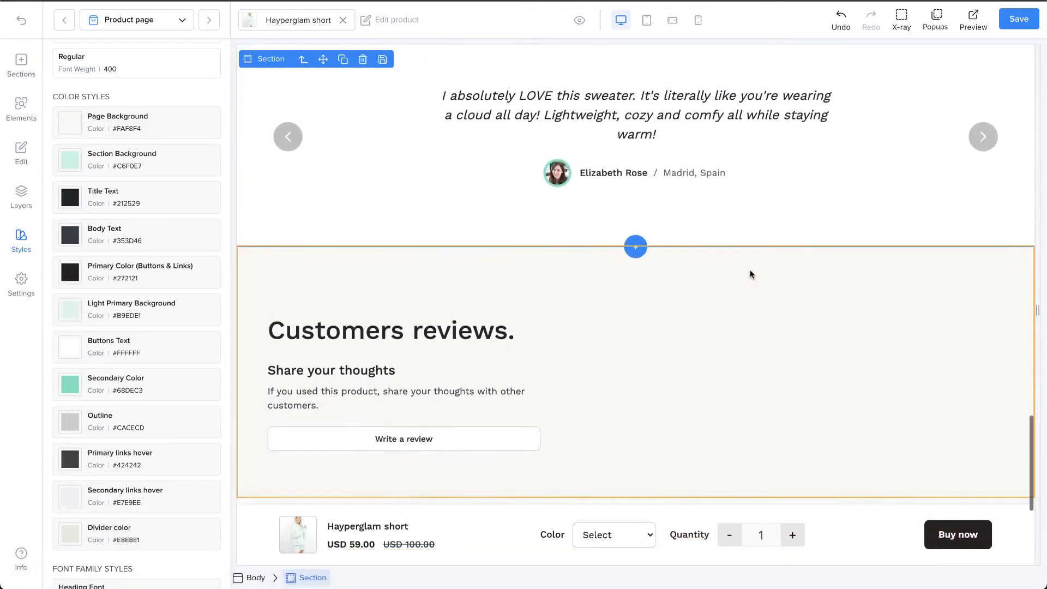
{"action": "scroll", "scroll_direction": "down", "scroll_amount": 3}
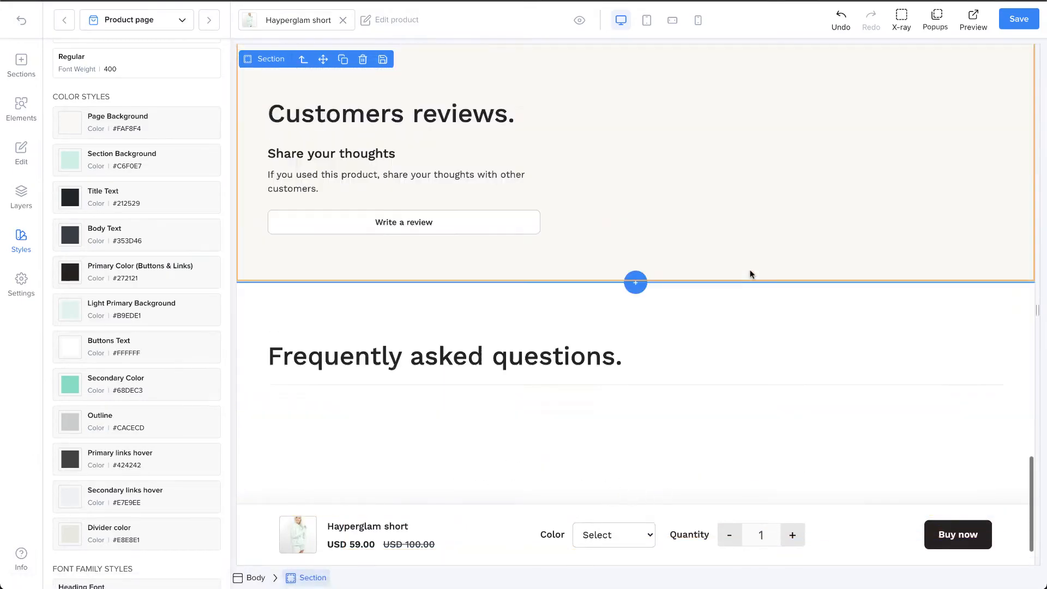
{"action": "scroll", "scroll_direction": "up", "scroll_amount": 3}
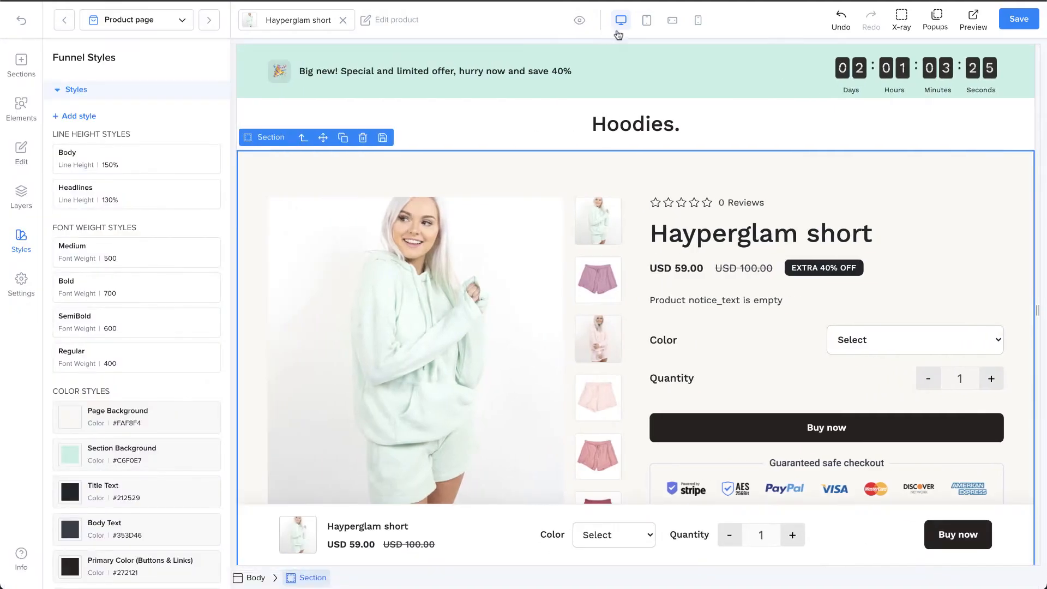
{"action": "left_click", "coordinate": [672, 21]}
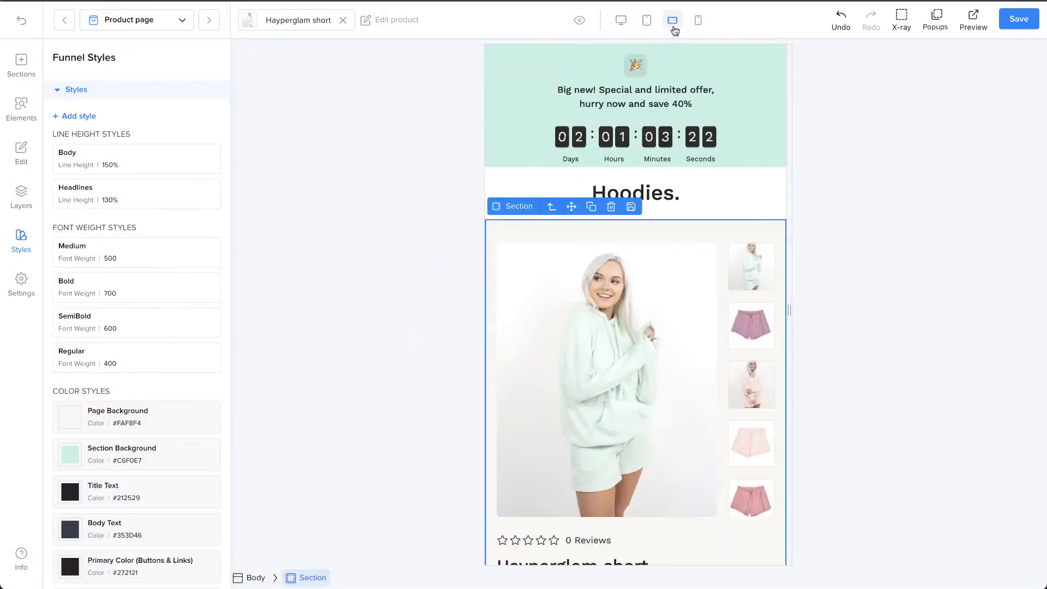
{"action": "left_click", "coordinate": [697, 20]}
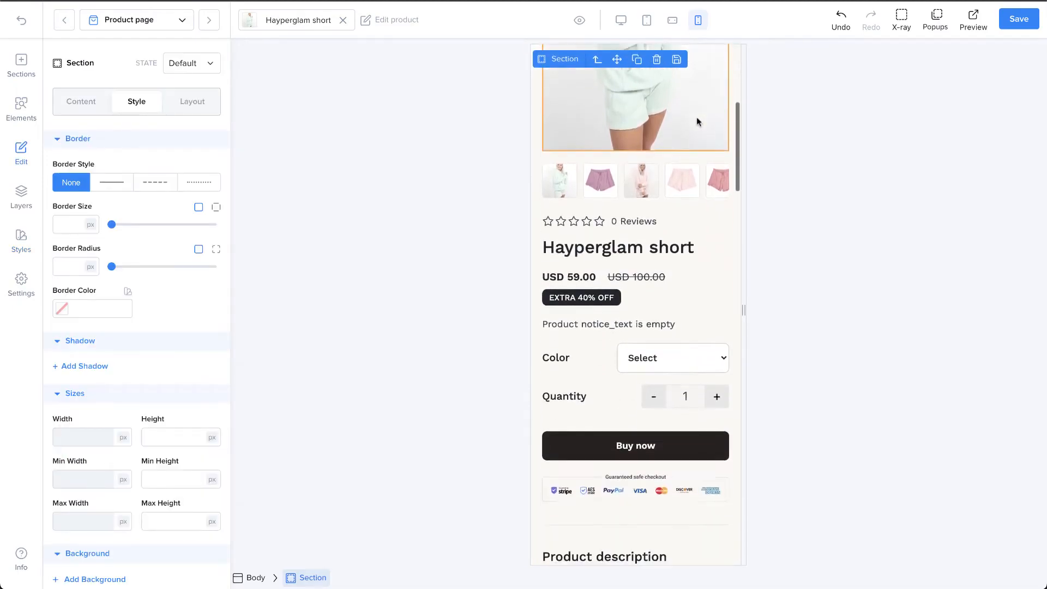
{"action": "scroll", "scroll_direction": "down", "scroll_amount": 3}
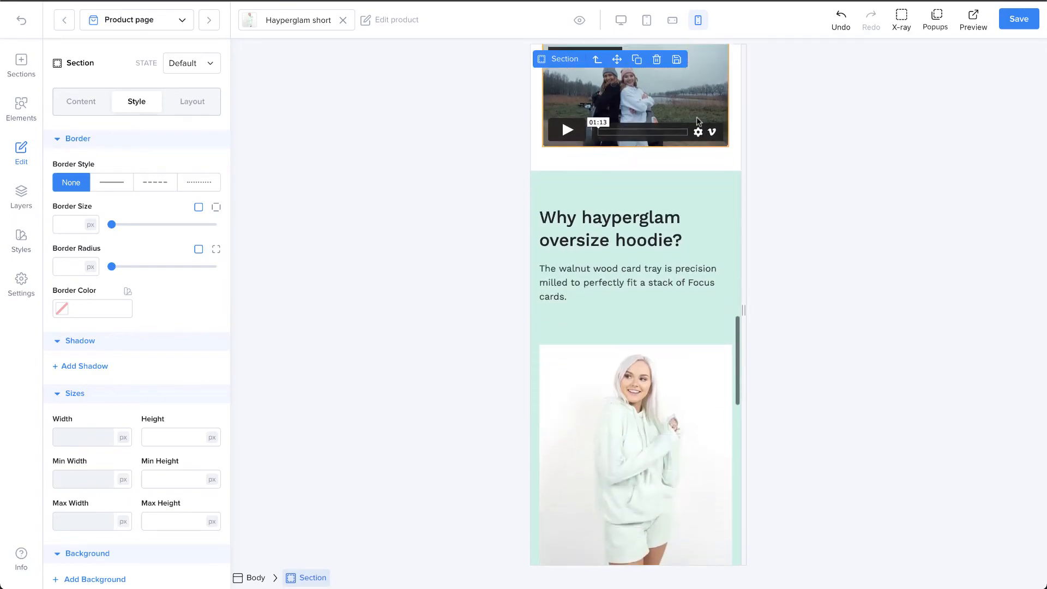
{"action": "scroll", "scroll_direction": "up", "scroll_amount": 3}
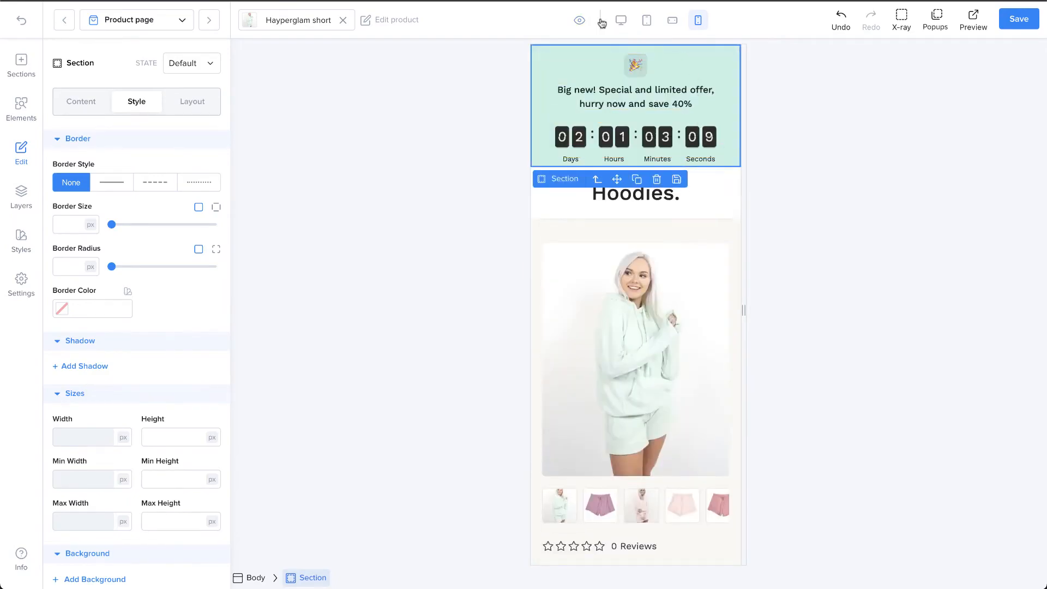
{"action": "left_click", "coordinate": [620, 20]}
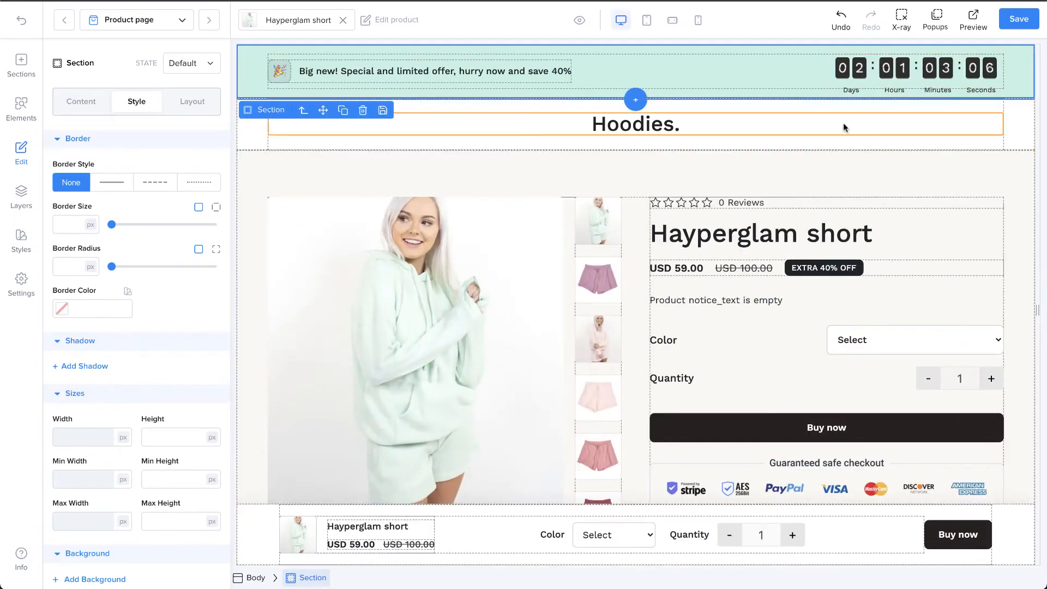
{"action": "scroll", "scroll_direction": "down", "scroll_amount": 3}
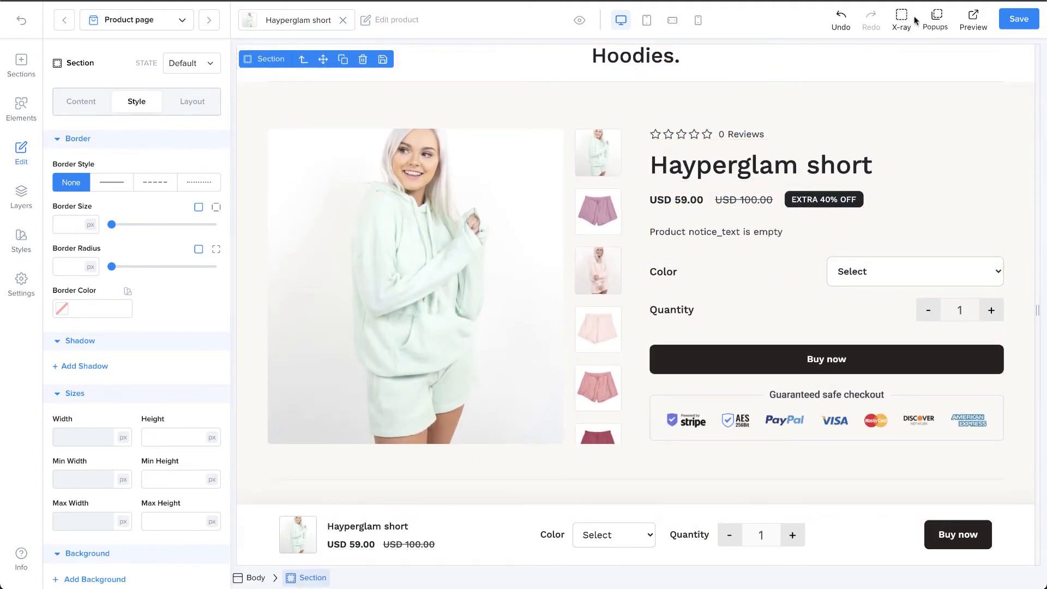
{"action": "left_click", "coordinate": [935, 19]}
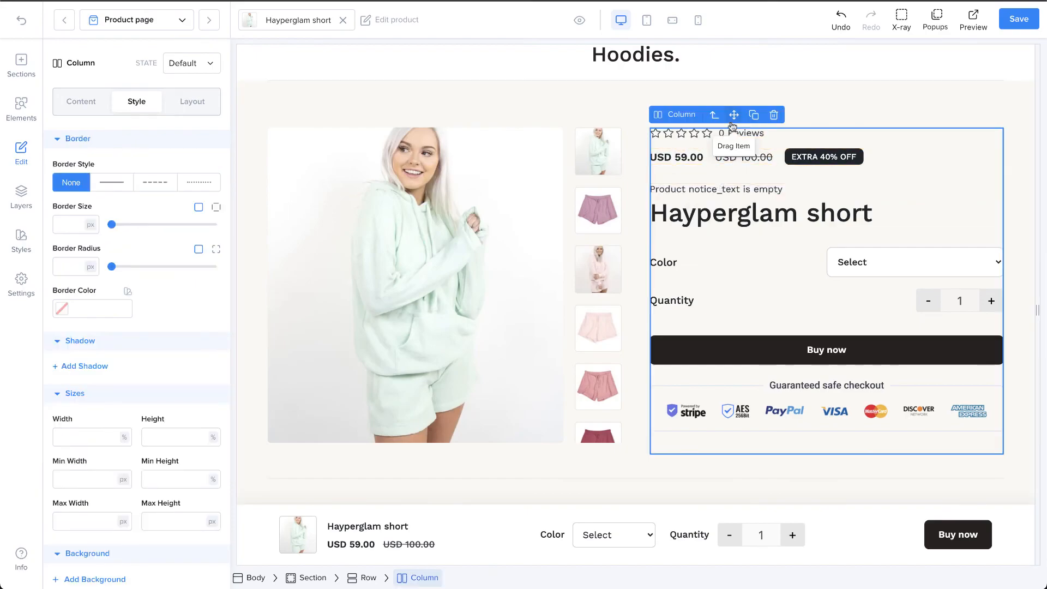
{"action": "mouse_move", "coordinate": [774, 114]}
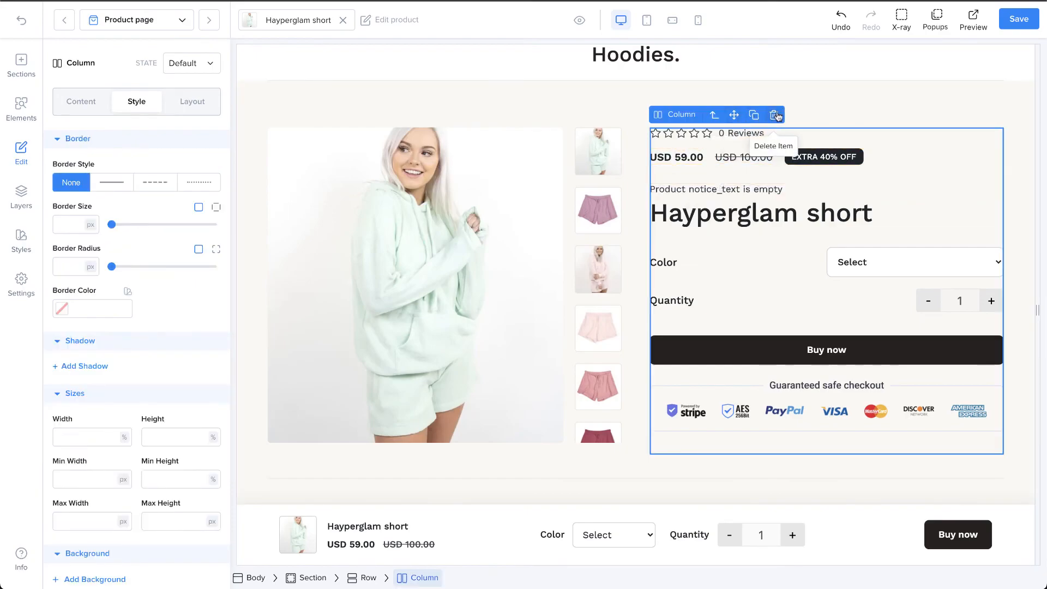